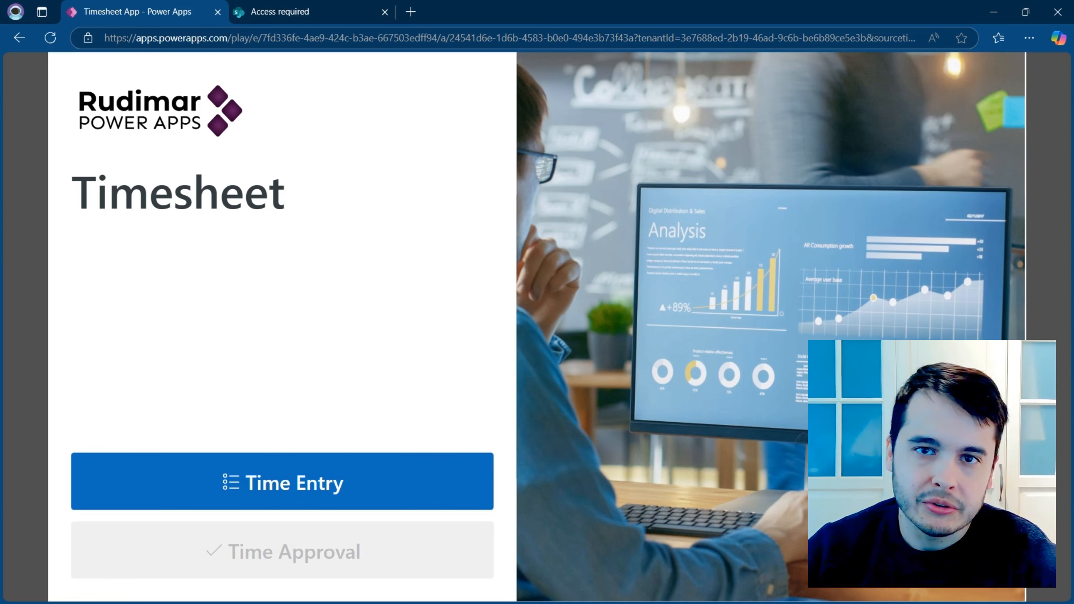
Open the app's time entry list, discard the new task form, and return home
left_click(284, 483)
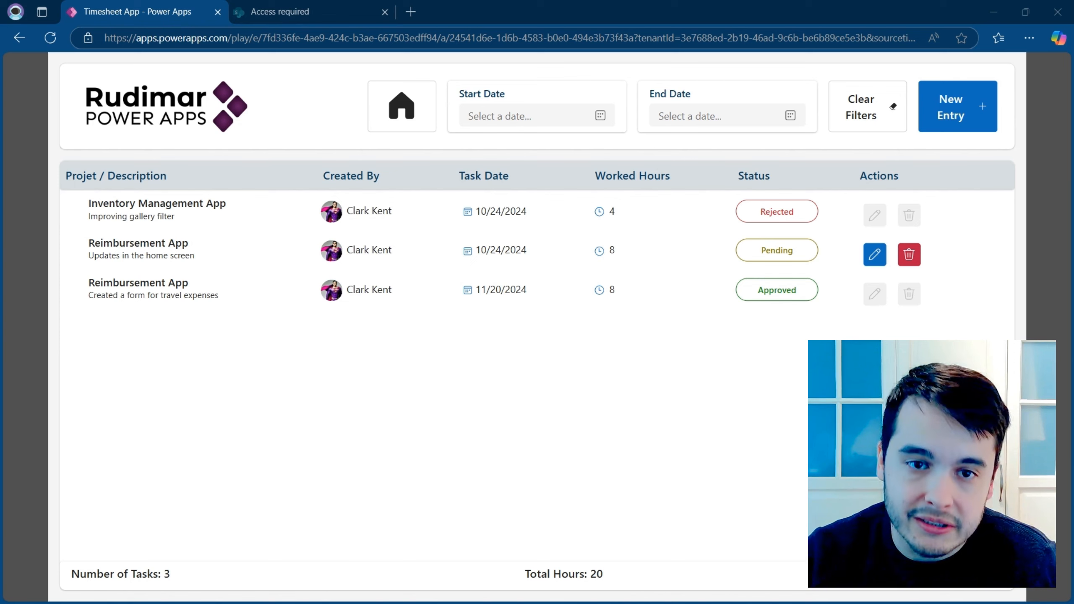
mouse_move(355, 146)
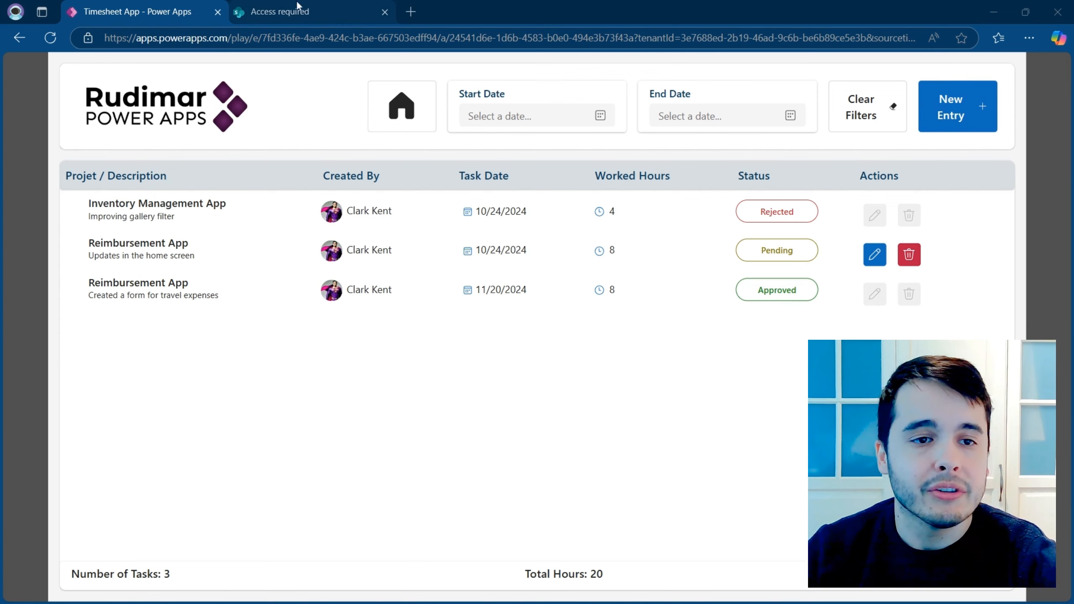
left_click(282, 12)
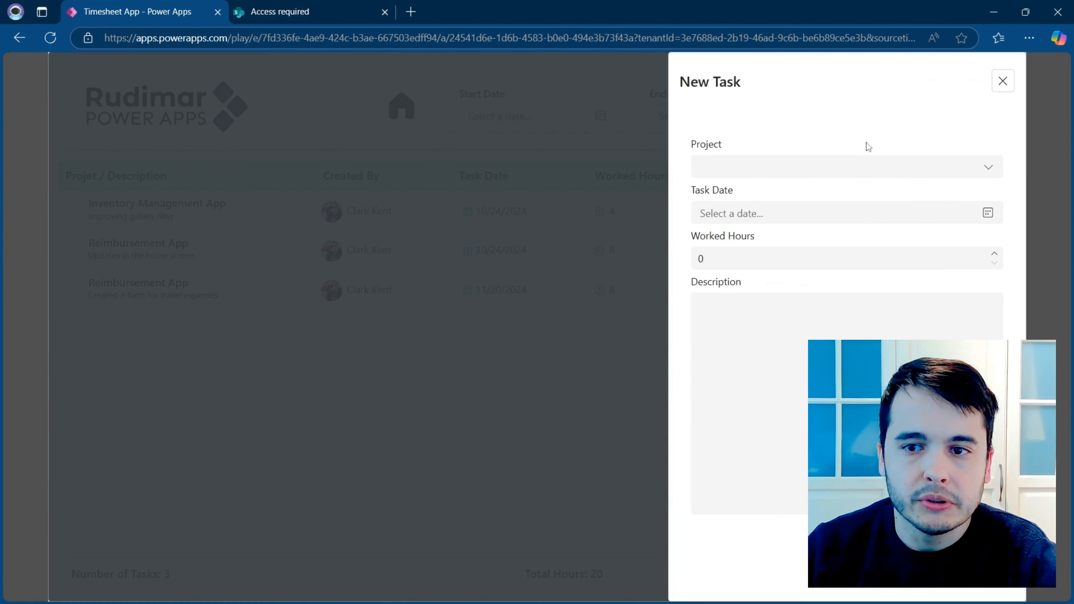
left_click(1003, 81)
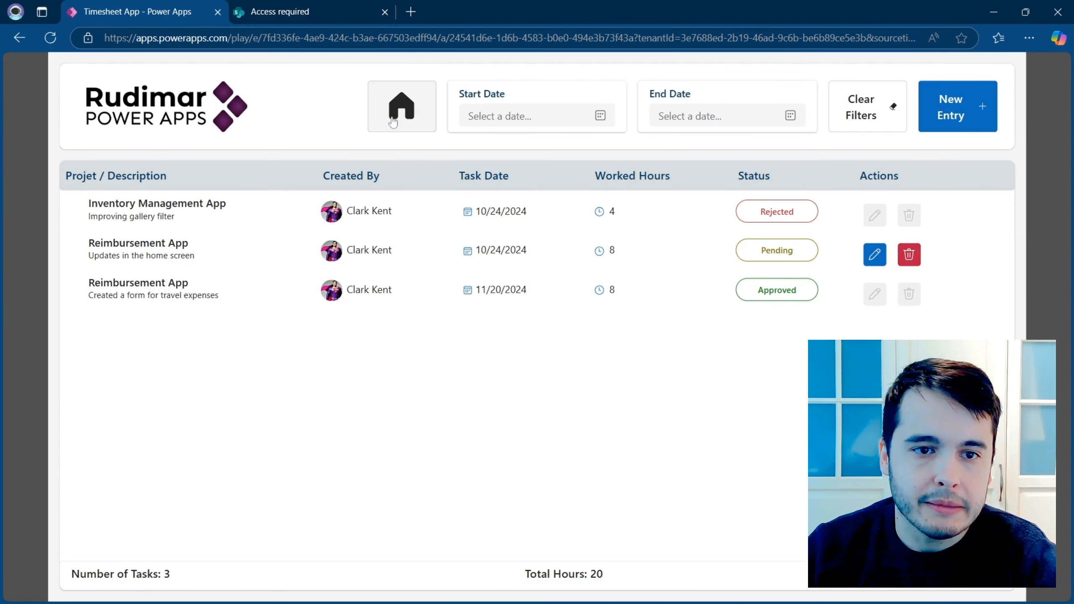
left_click(401, 109)
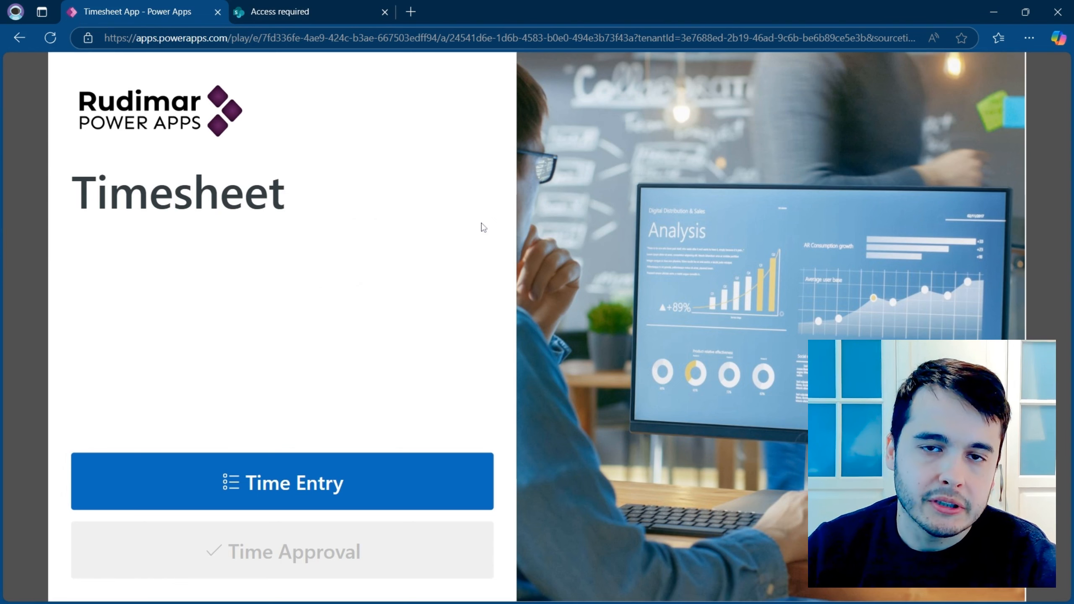
mouse_move(580, 250)
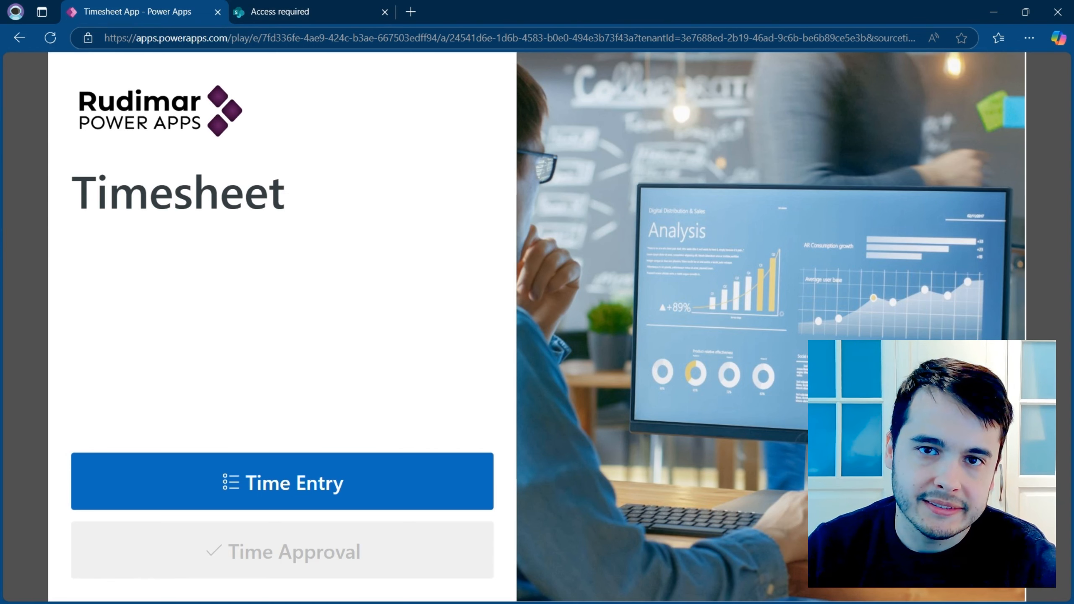
Compare the SharePoint Tasks list's two pending entries against the Timesheet app's list
left_click(288, 12)
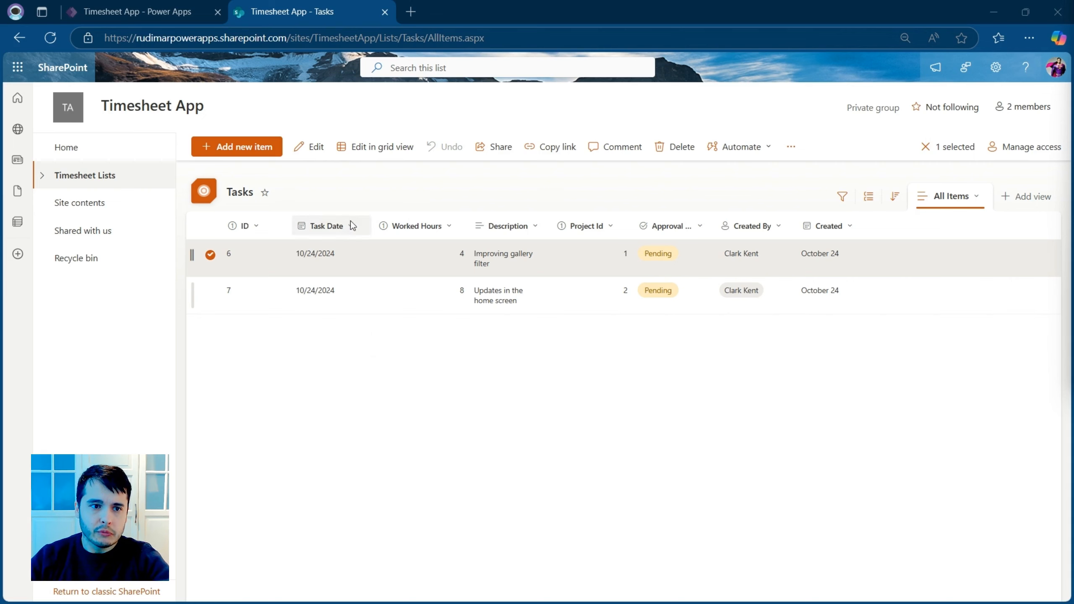
left_click(134, 11)
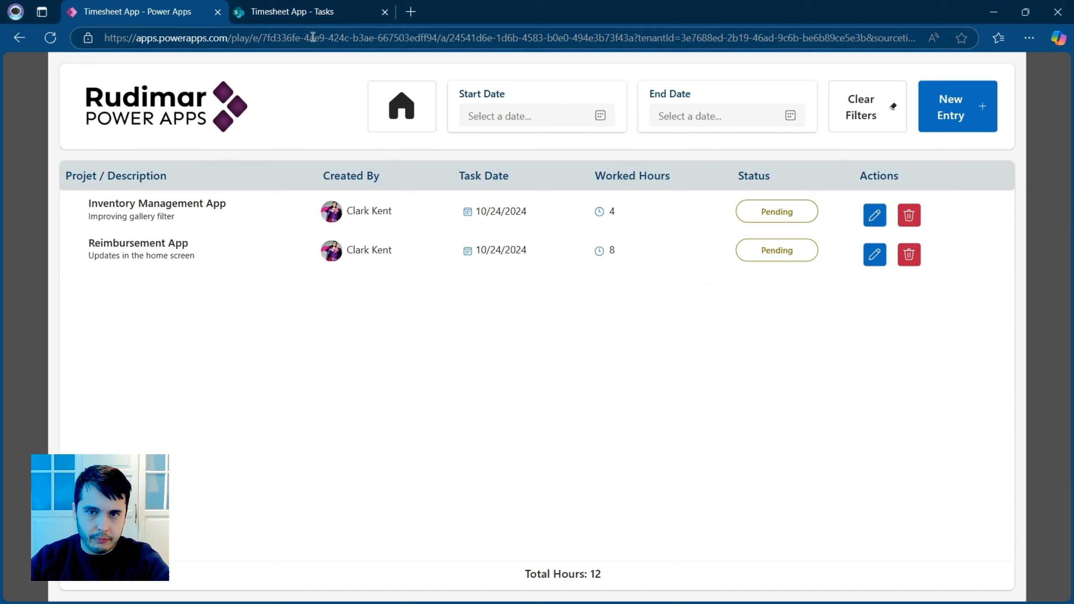
left_click(292, 12)
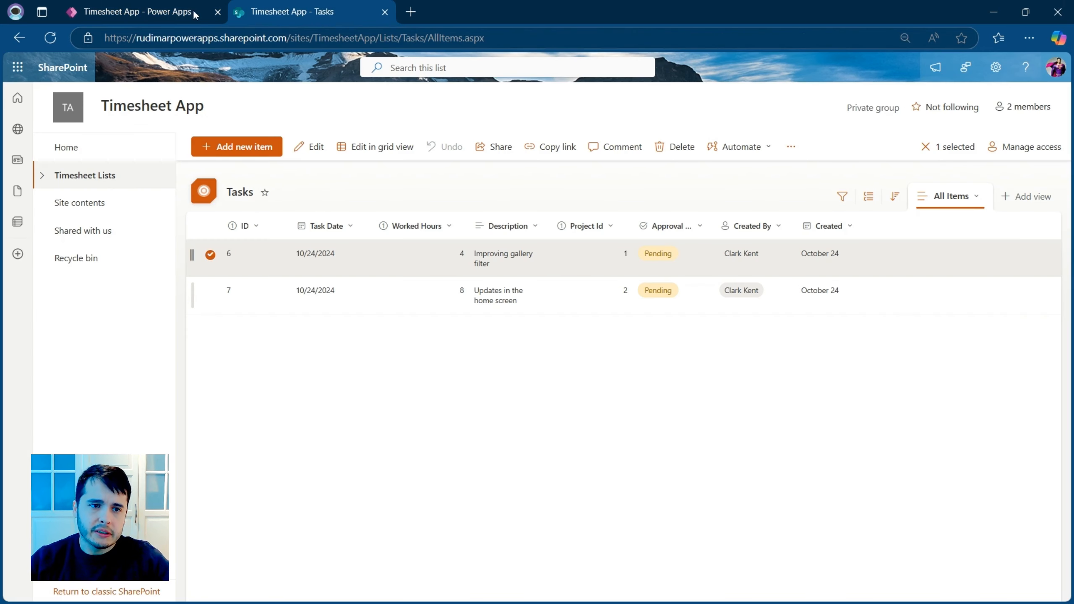
left_click(134, 12)
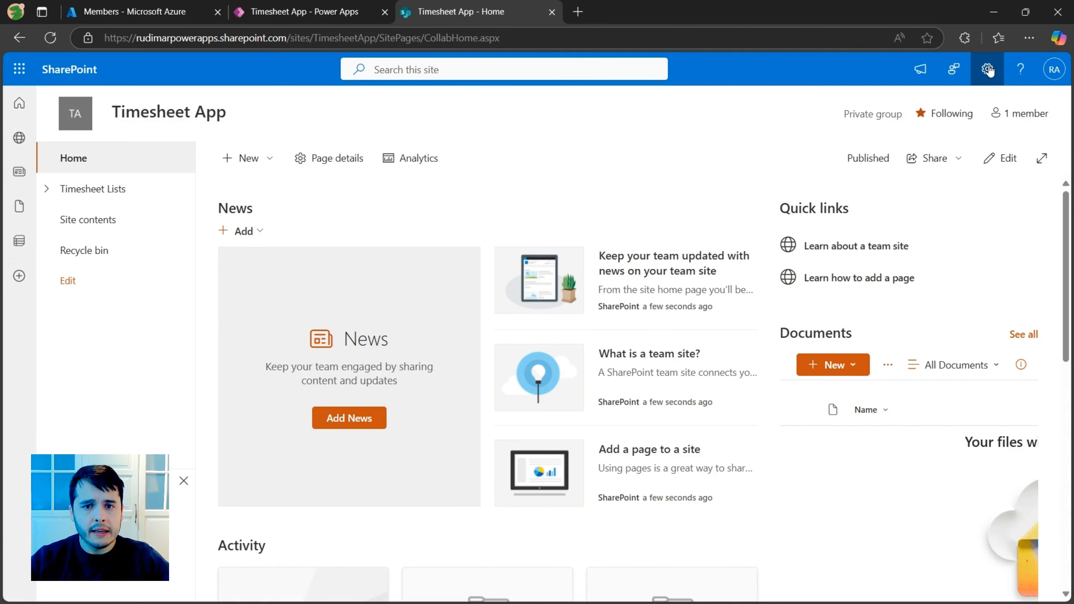
Go from the settings gear's Site permissions to Advanced permissions settings
left_click(988, 68)
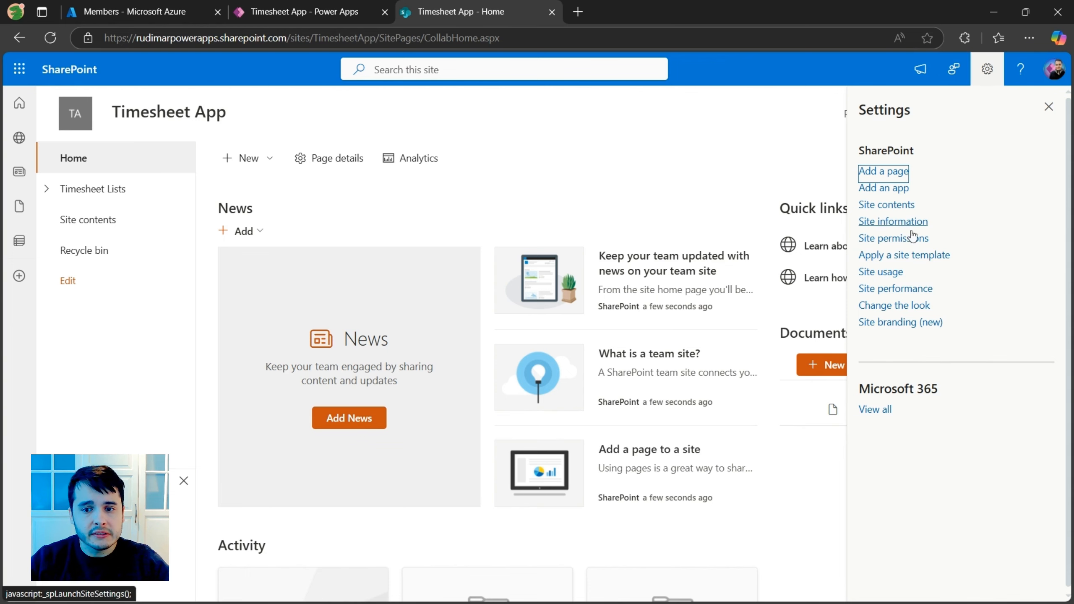
left_click(894, 238)
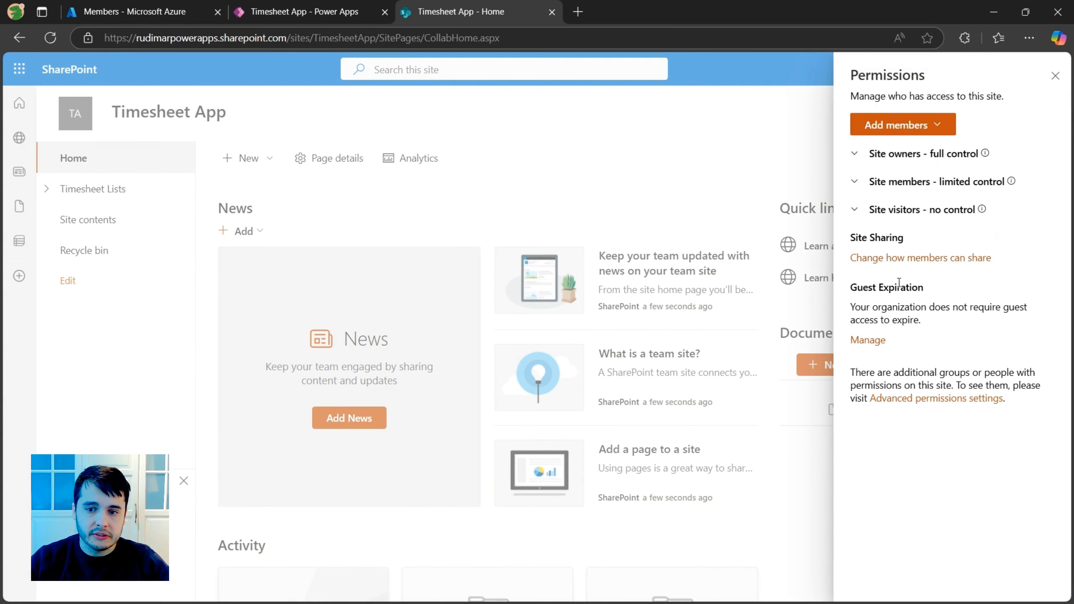
left_click(926, 398)
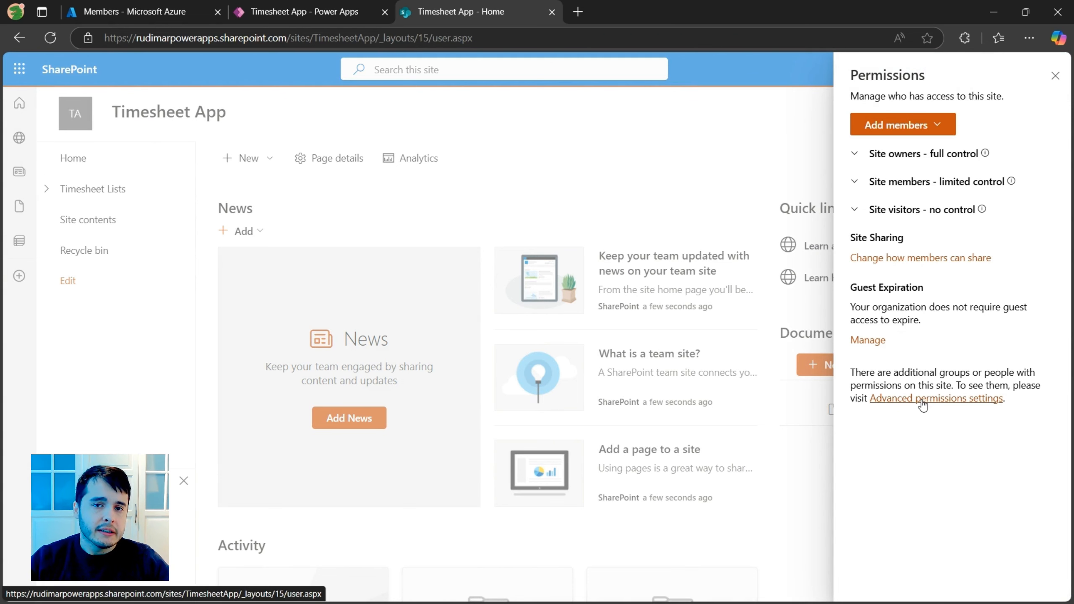
left_click(920, 398)
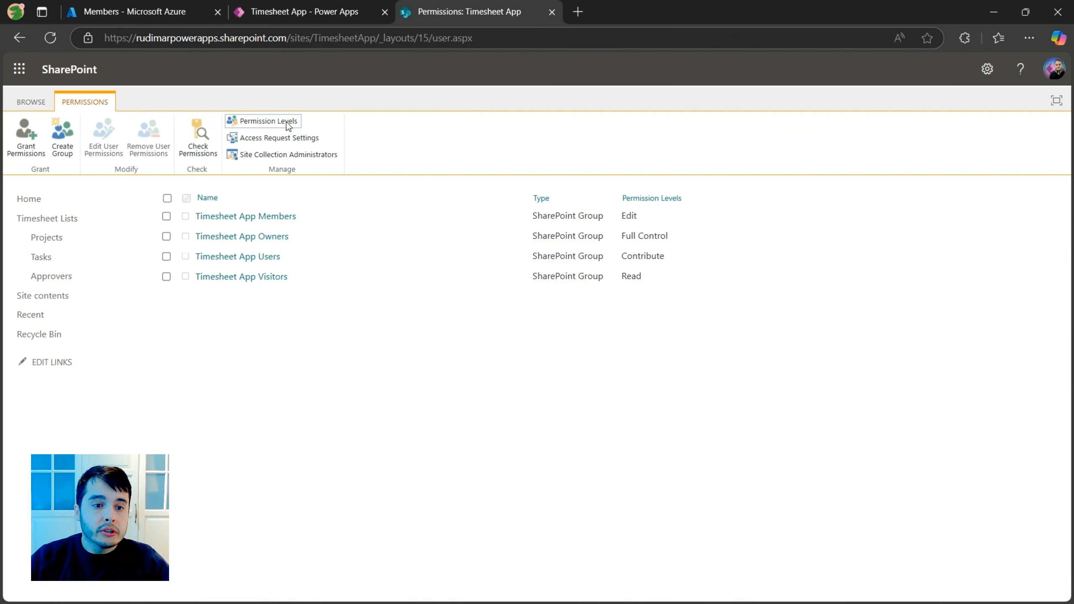
View the site's Permission Levels and open Contribute for editing
left_click(268, 121)
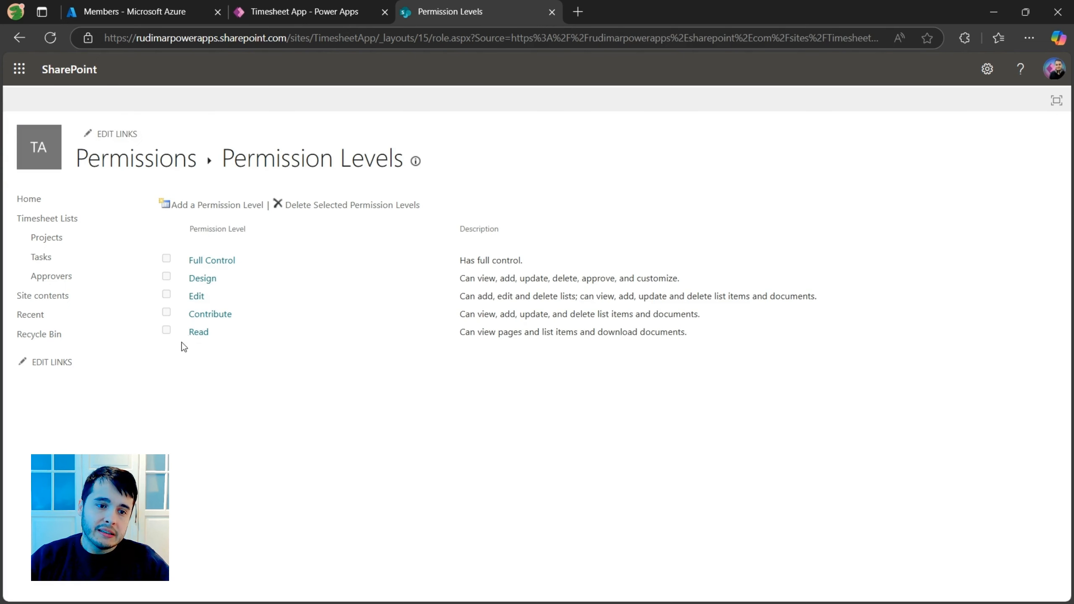
mouse_move(215, 267)
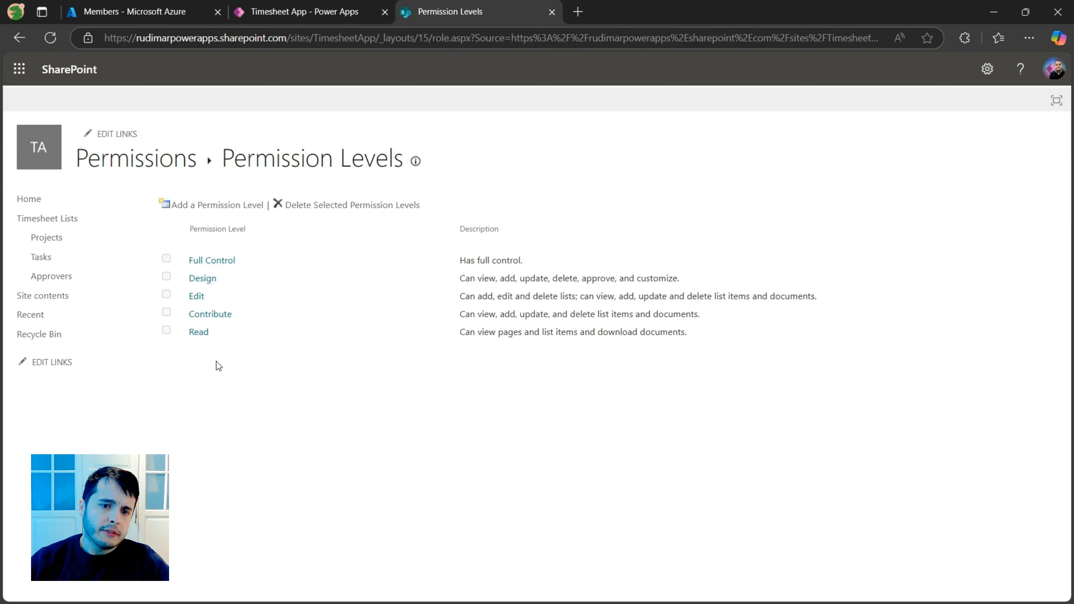
left_click(210, 314)
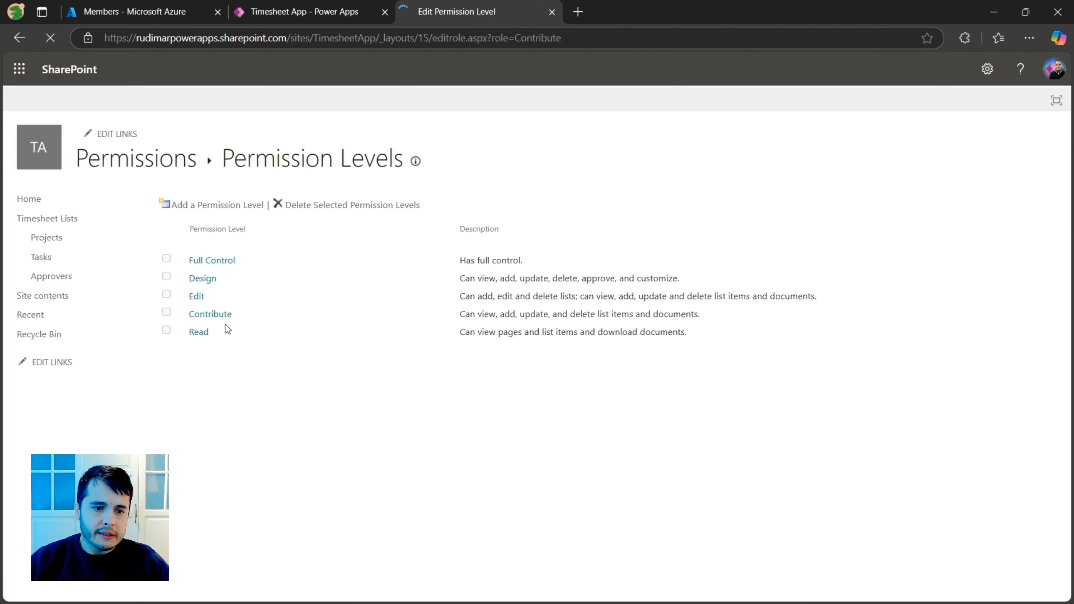
left_click(210, 314)
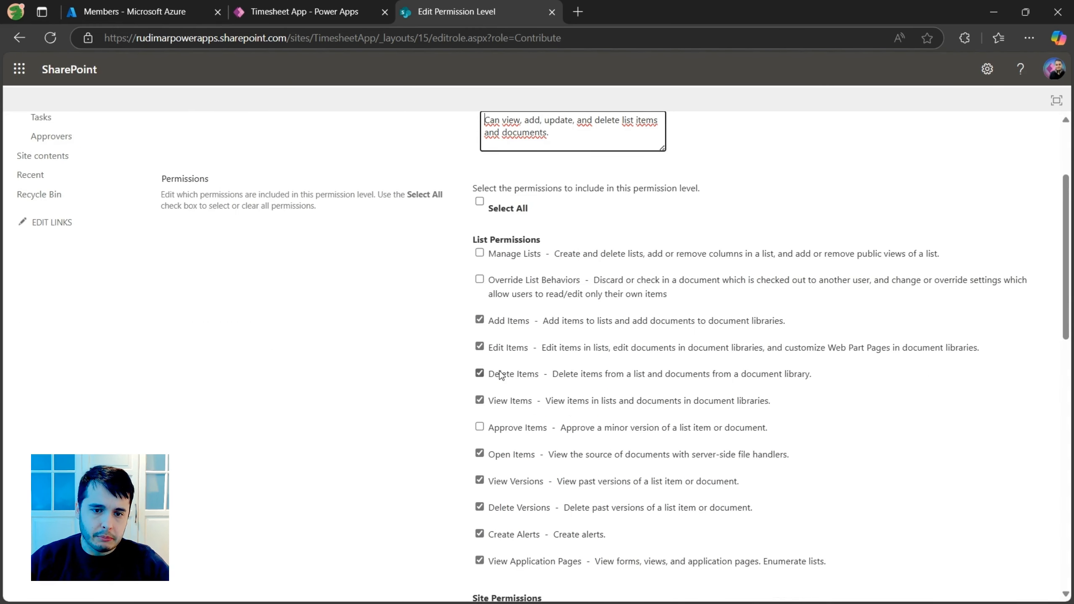
scroll("down", 3)
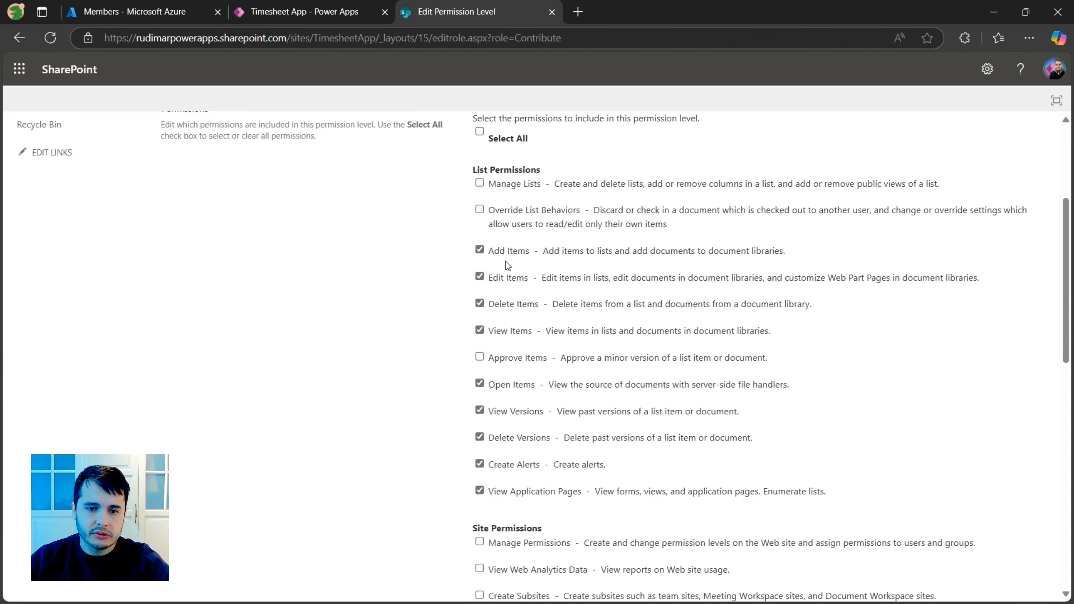
scroll("down", 3)
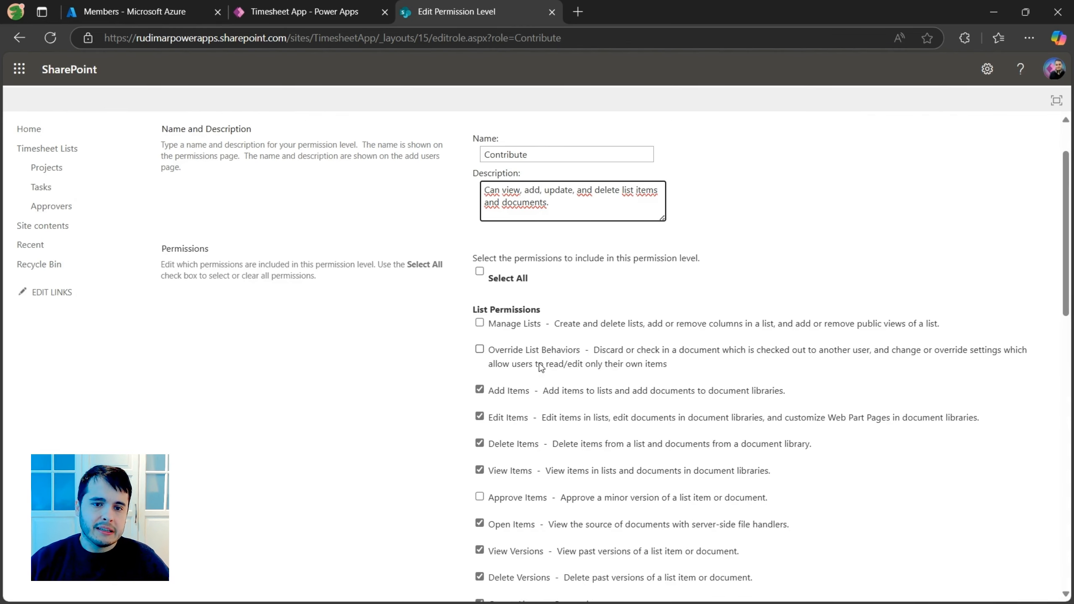
scroll("down", 3)
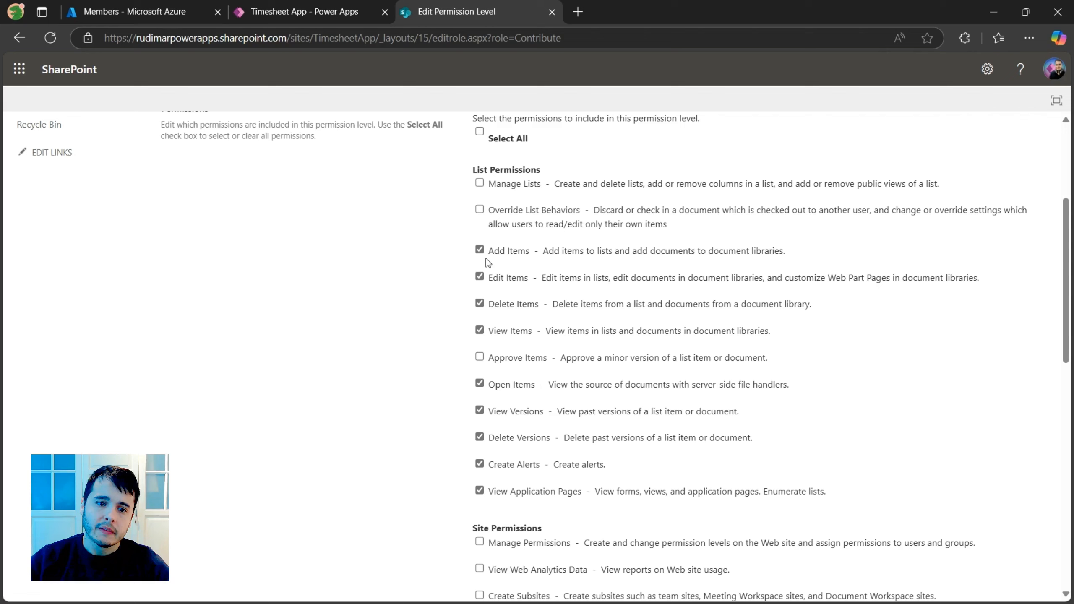
mouse_move(448, 289)
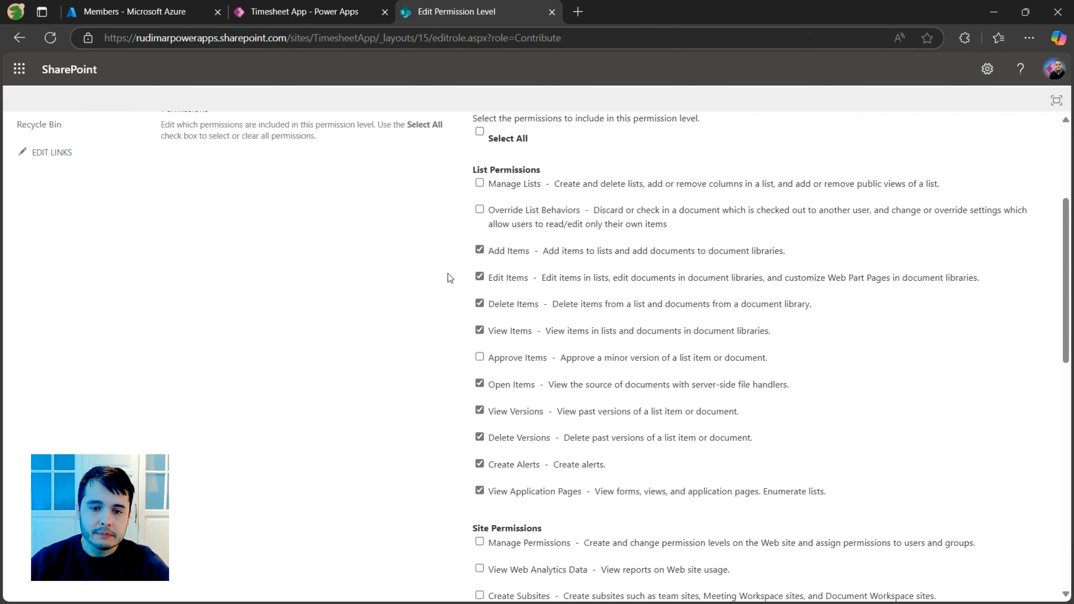
scroll("down", 3)
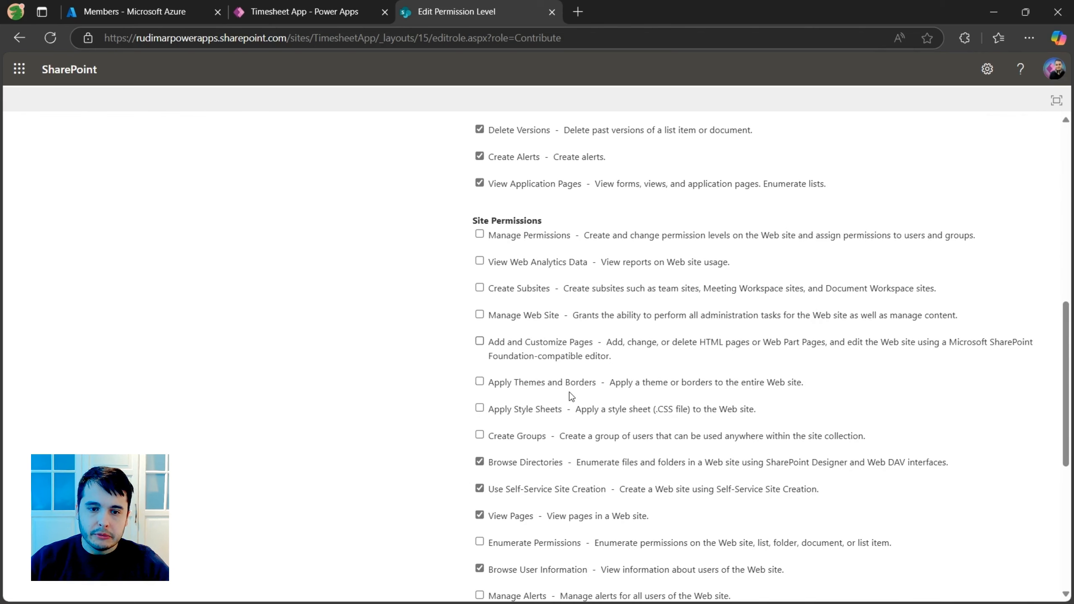
mouse_move(487, 387)
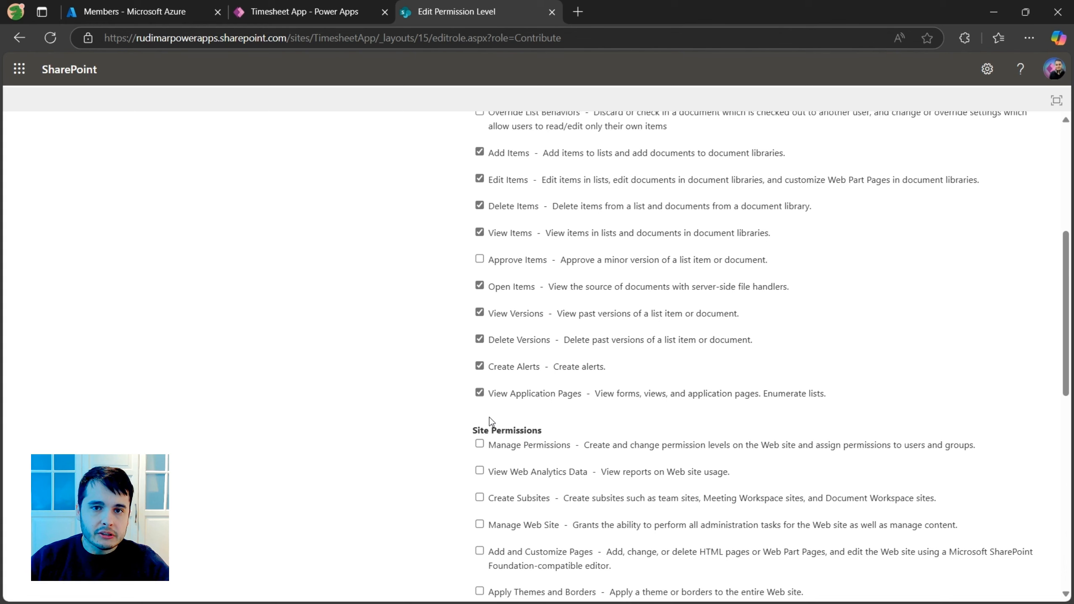
mouse_move(507, 417)
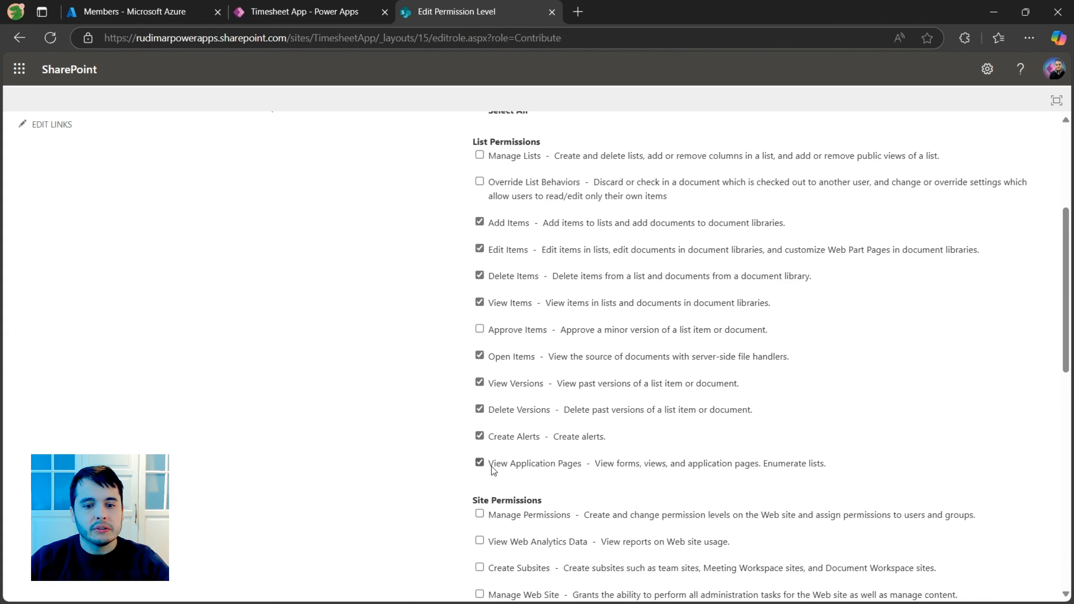
mouse_move(629, 475)
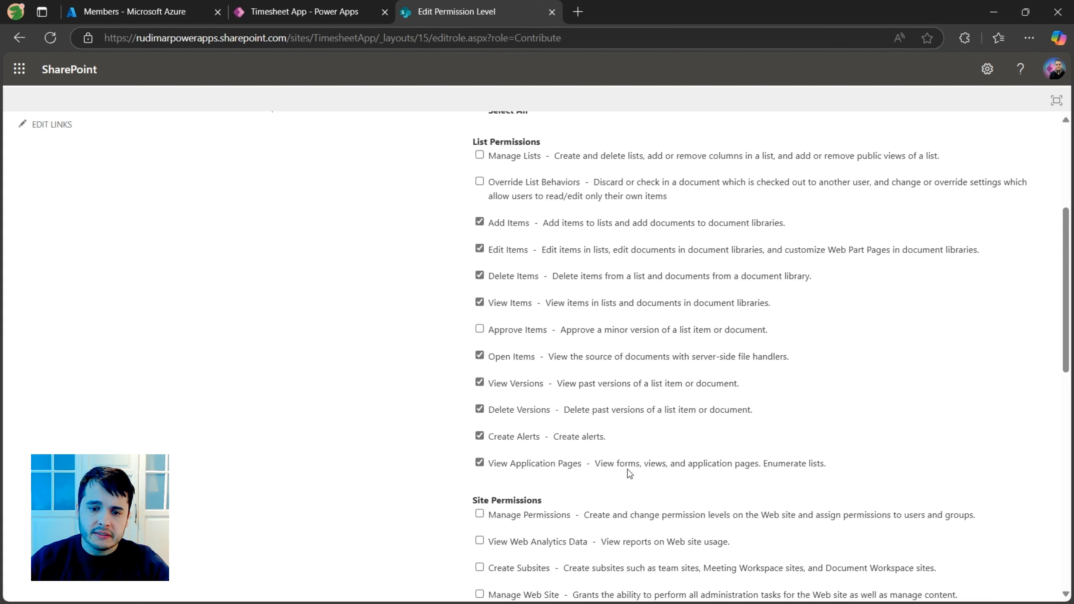
mouse_move(656, 475)
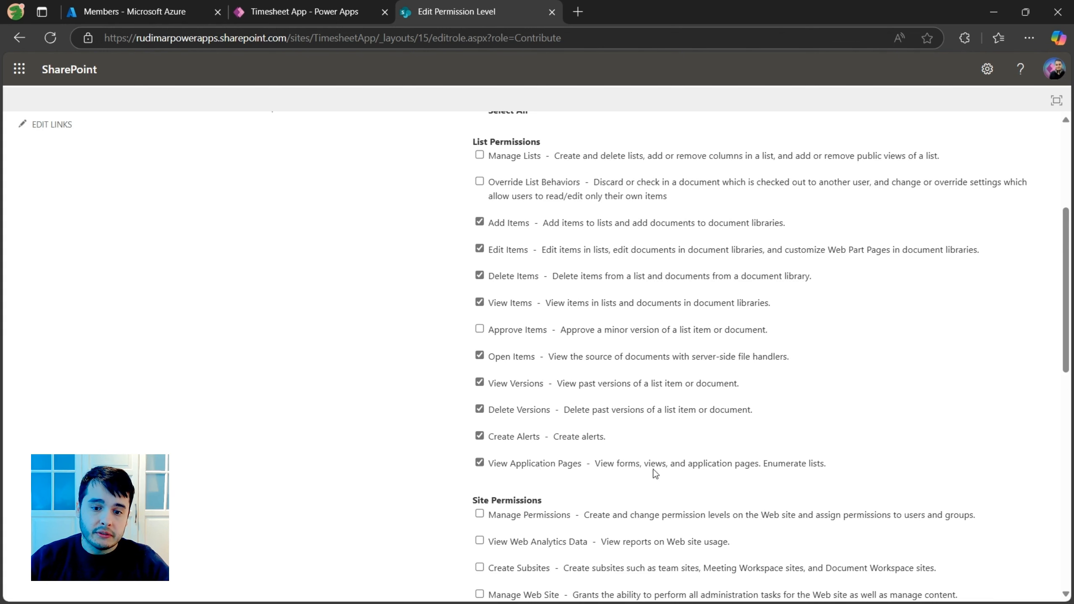
mouse_move(788, 485)
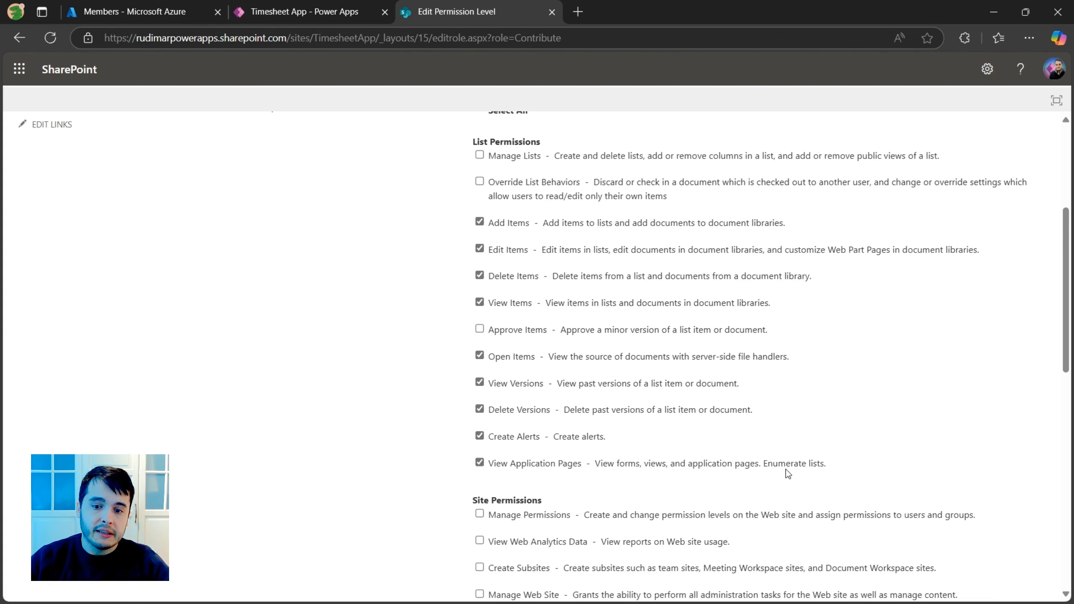
mouse_move(542, 486)
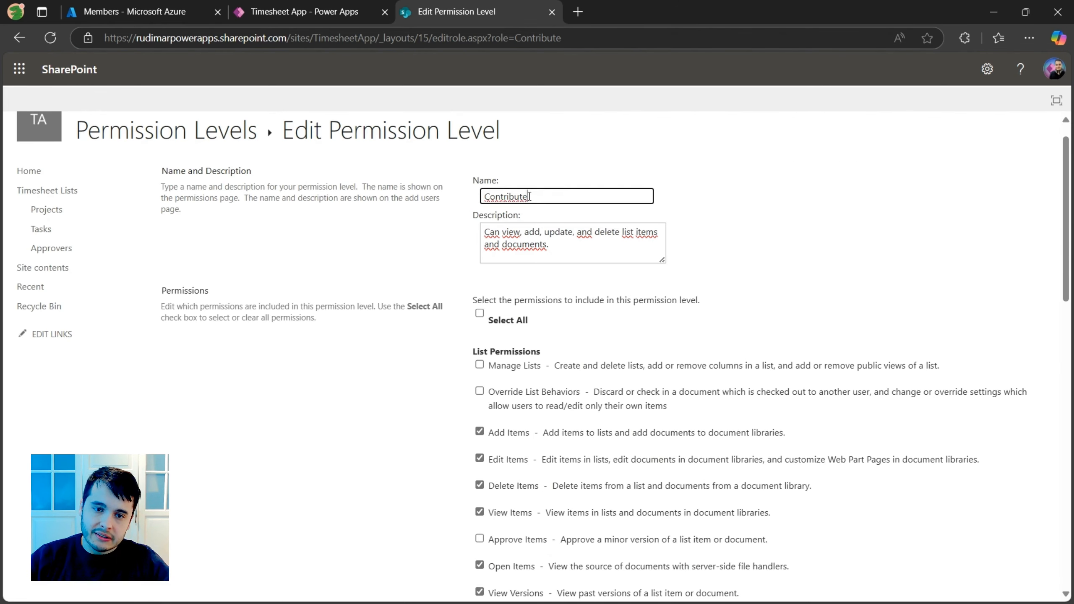
Review the Contribute level's permissions and start a Copy Permission Level from it
double_click(506, 197)
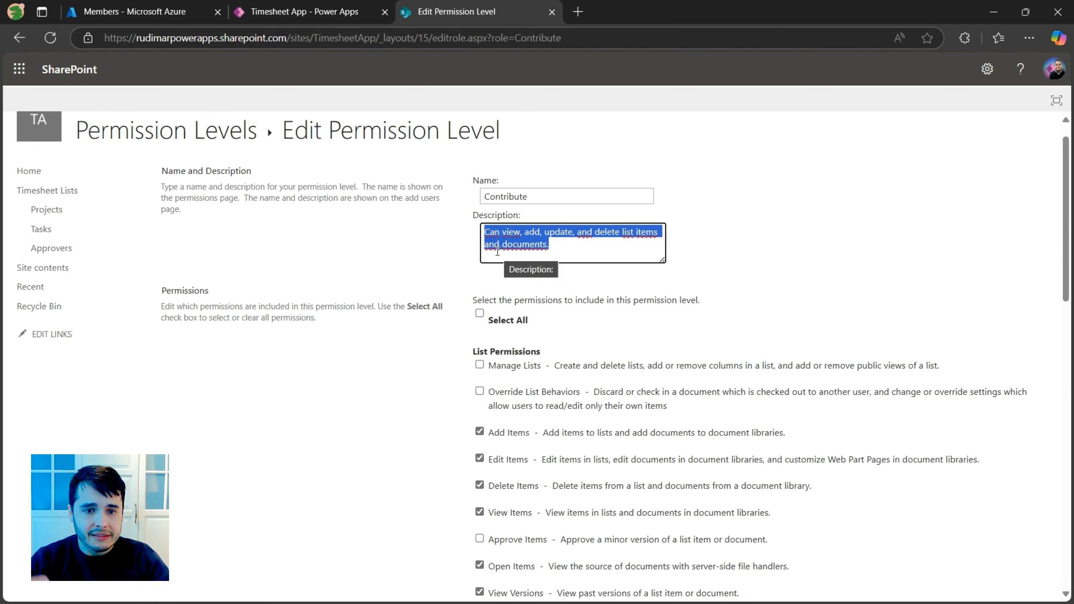
scroll("down", 3)
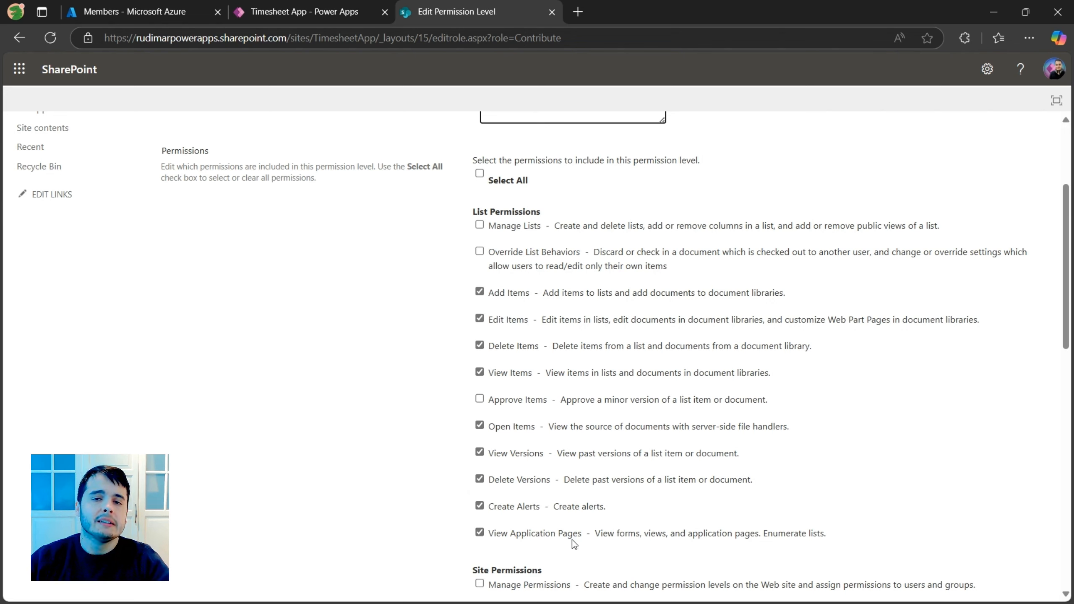
mouse_move(392, 351)
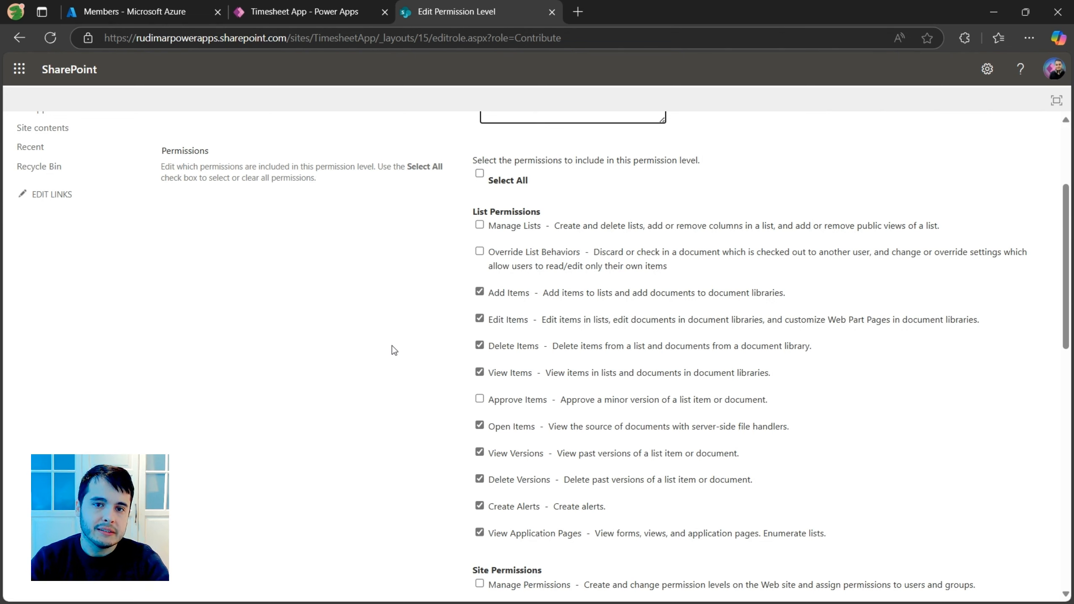
scroll("down", 3)
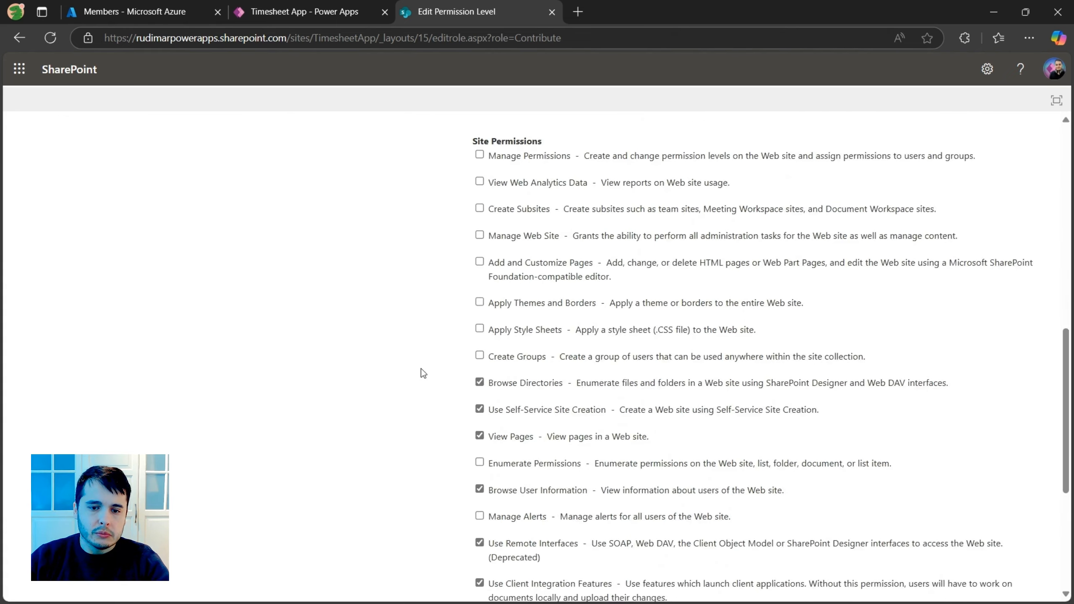
scroll("down", 3)
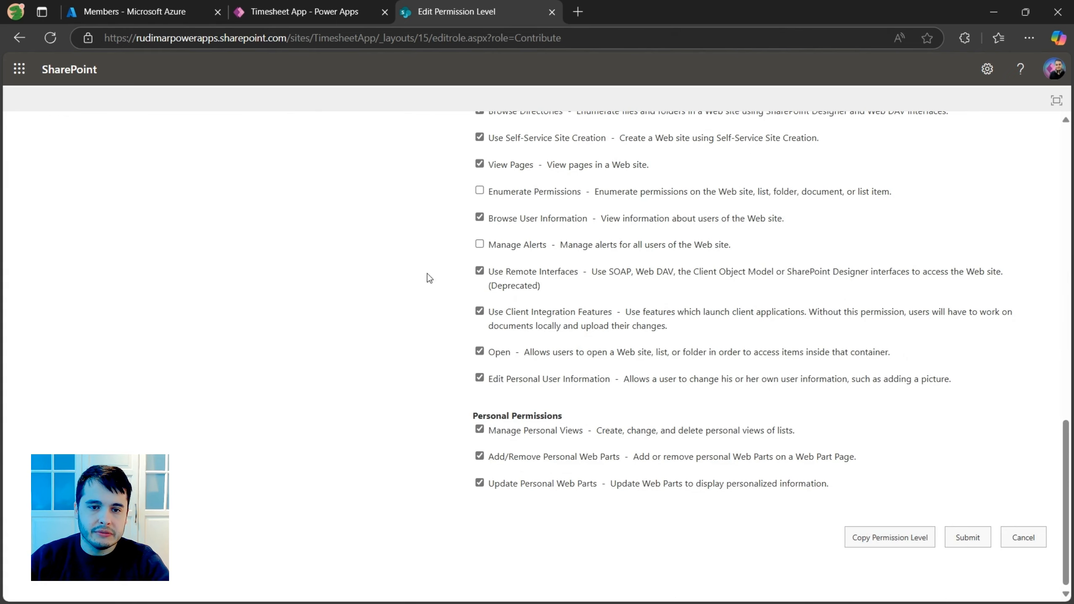
scroll("up", 3)
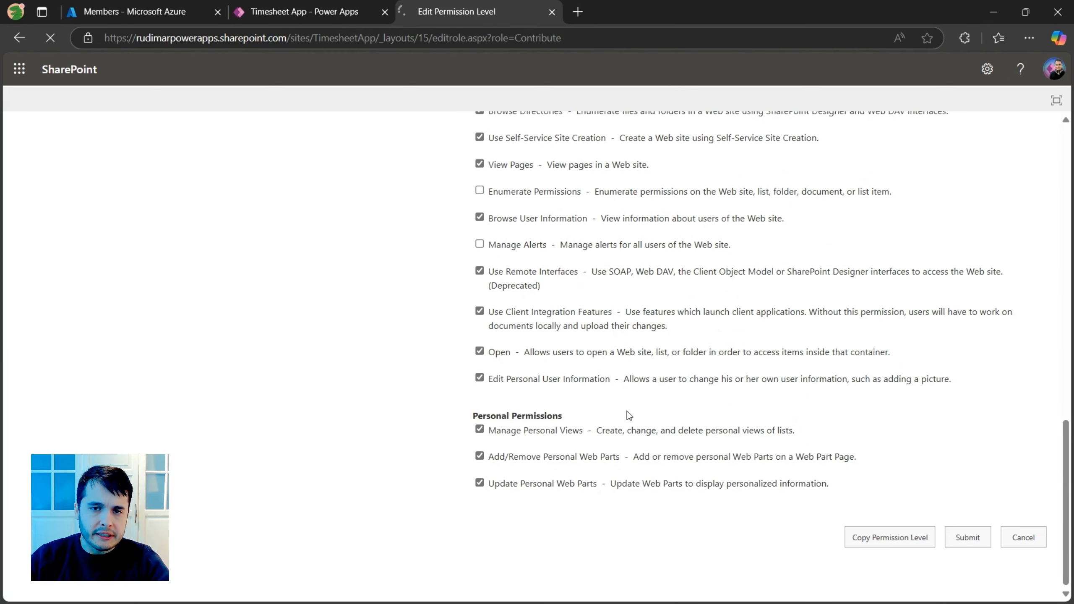
left_click(889, 537)
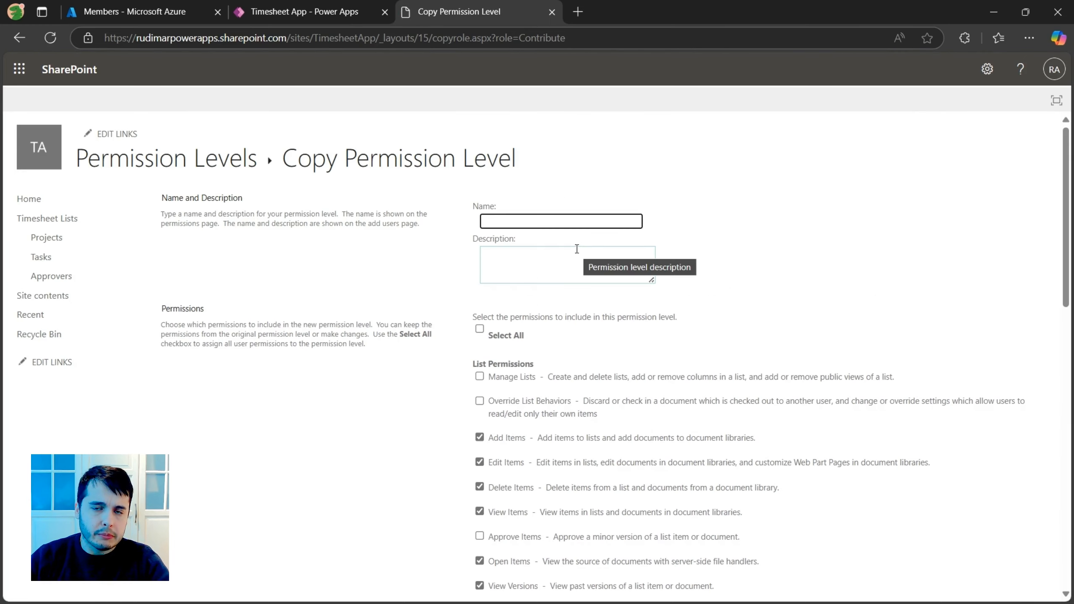
Enter name 'Contribute without links', description 'Can view, add, update, and delete list items... But cannot'
left_click(561, 221)
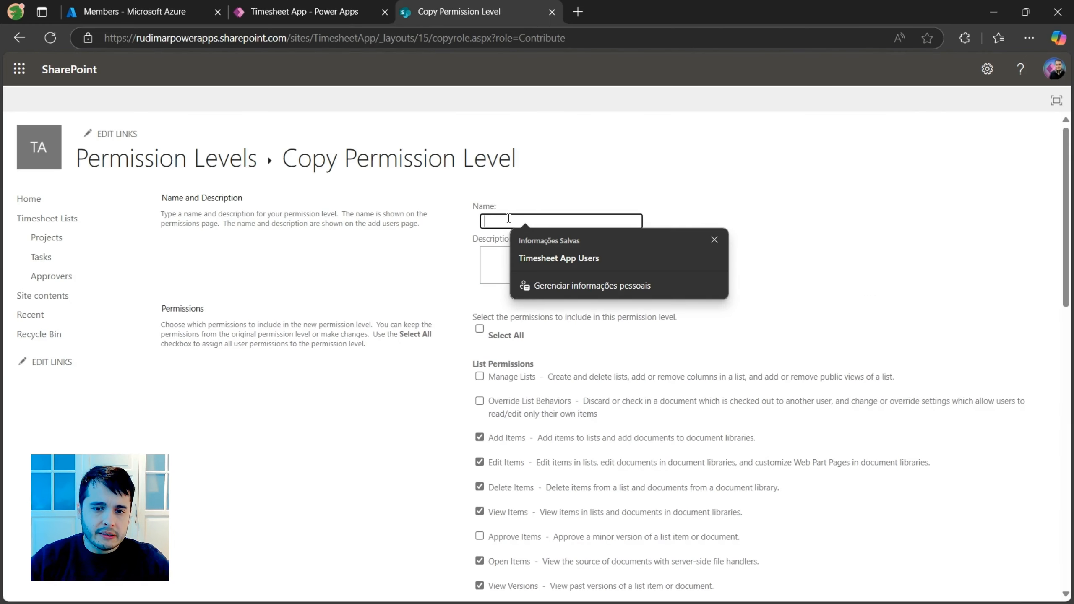
type("Contribute without links")
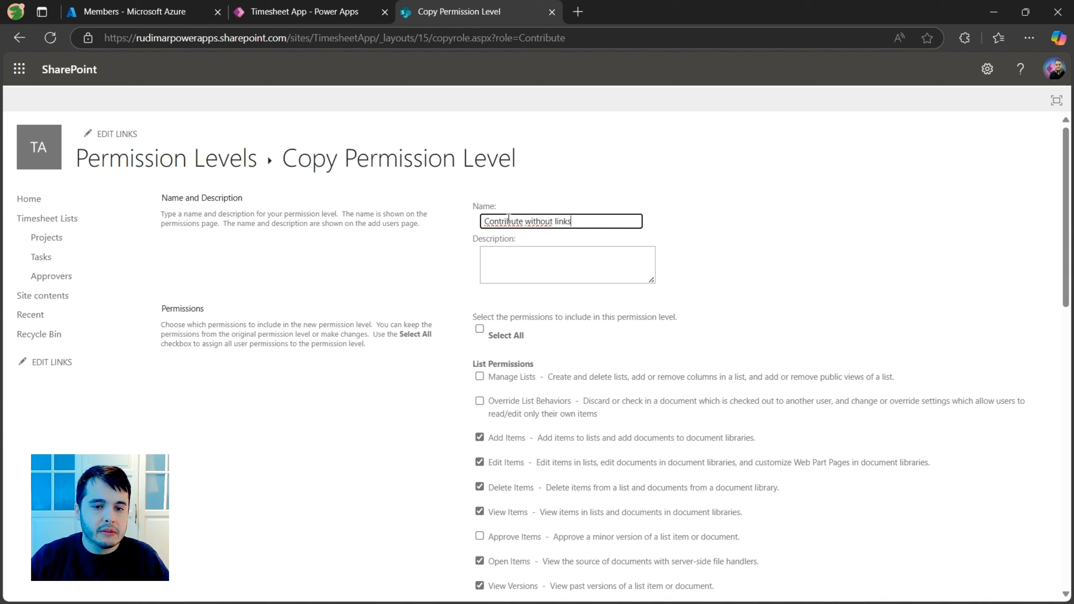
type("Can view, add, update, and delete list items and documents.")
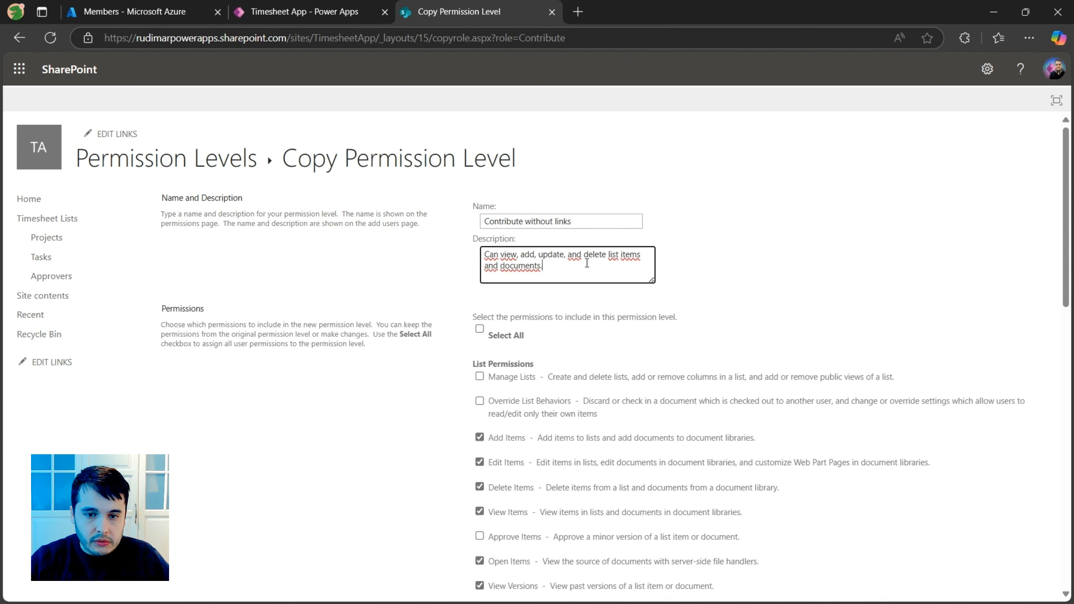
type("But cannot open the link in the SharePoint site.")
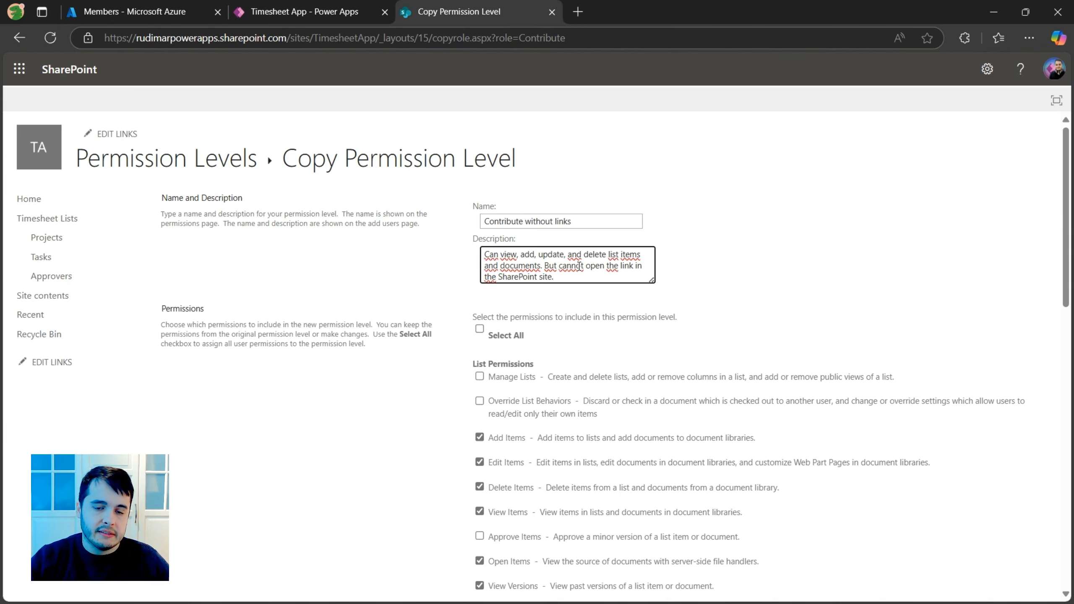
scroll("down", 3)
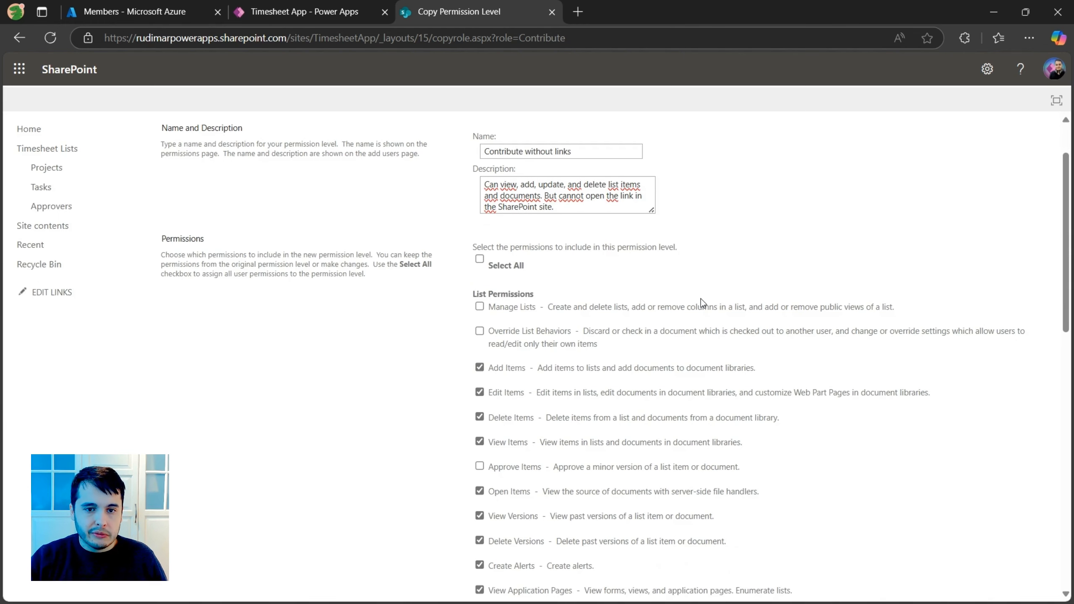
scroll("down", 3)
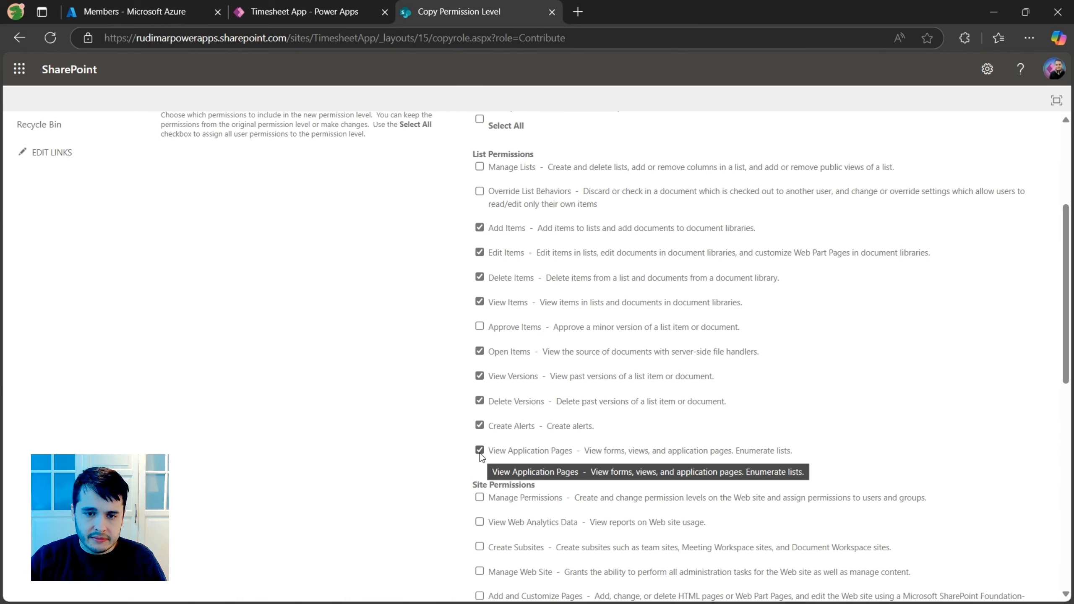
scroll("down", 3)
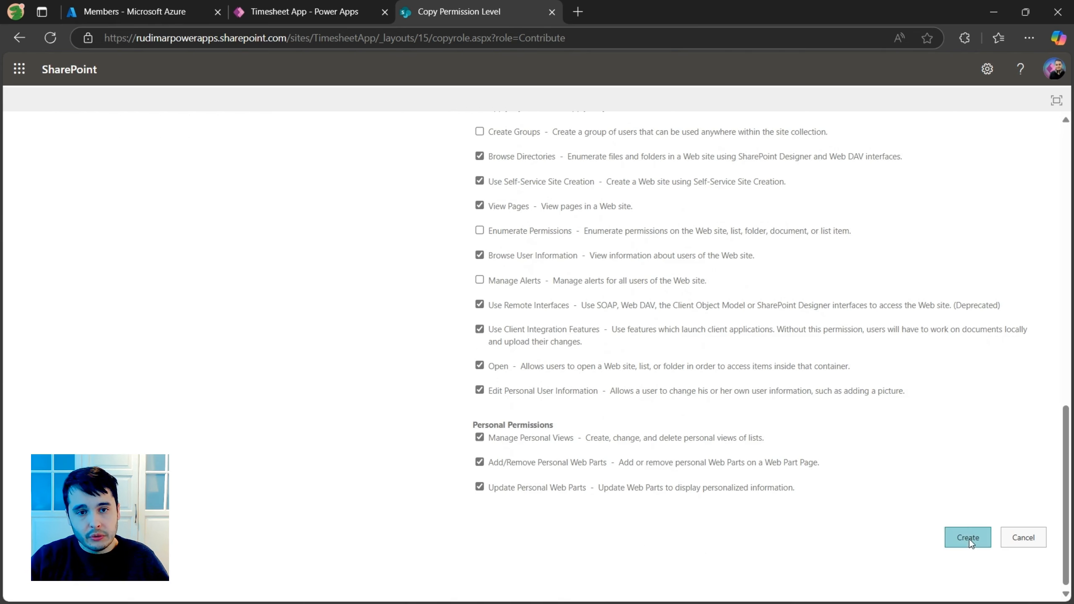
Create the new permission level, then select the Timesheet App Users group
left_click(968, 537)
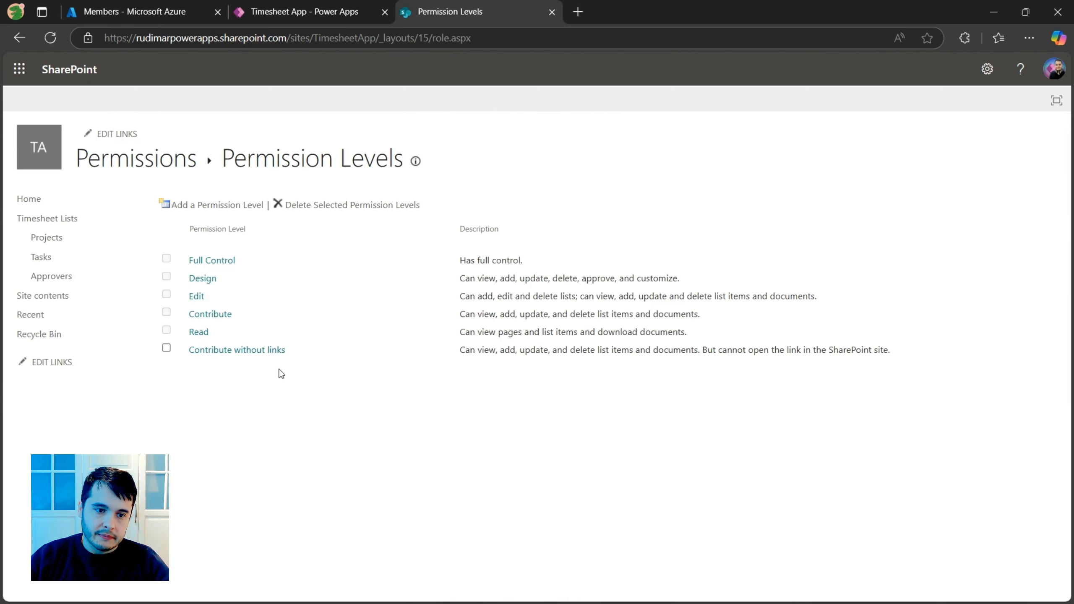
mouse_move(310, 374)
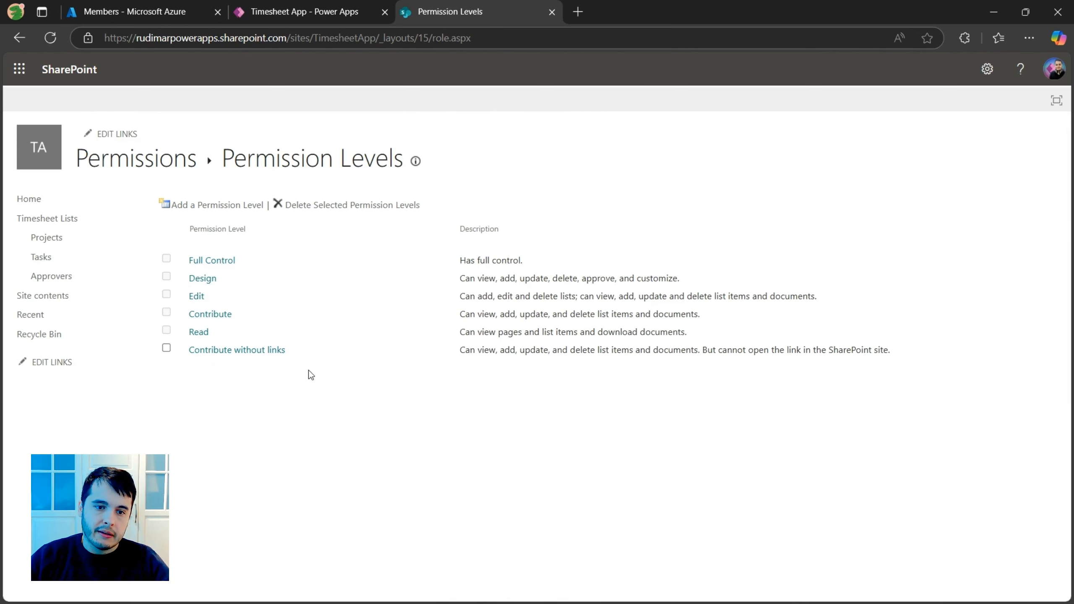
mouse_move(47, 108)
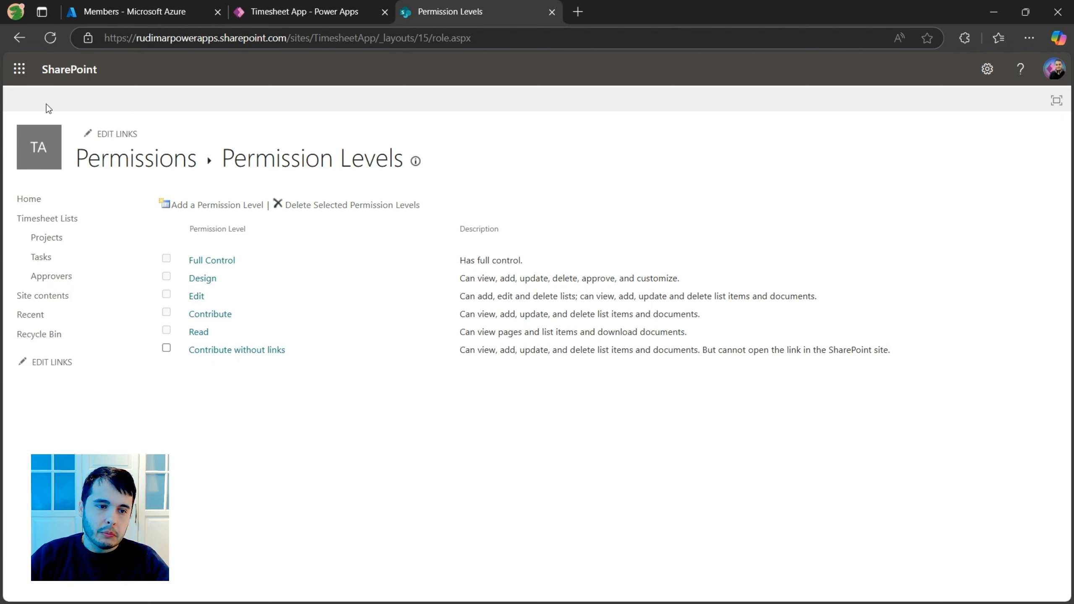
left_click(19, 37)
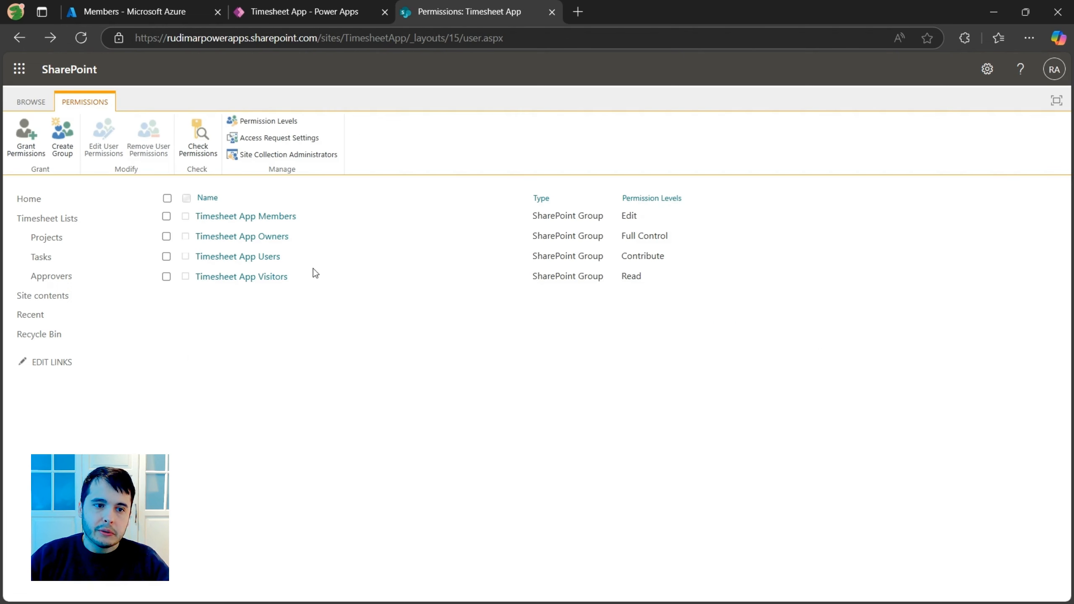
mouse_move(217, 263)
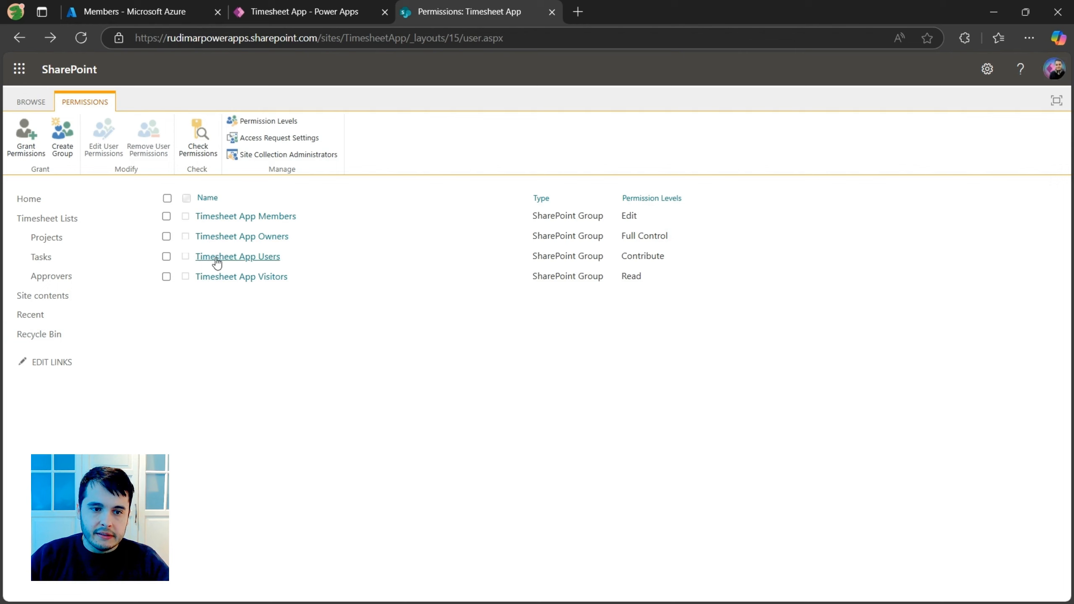
mouse_move(277, 262)
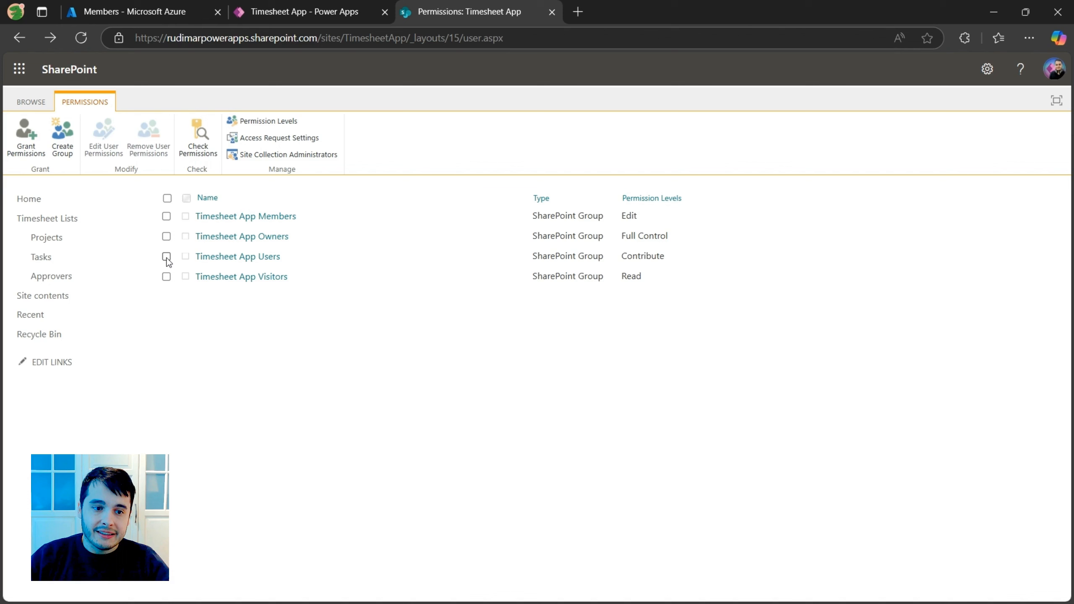
left_click(166, 256)
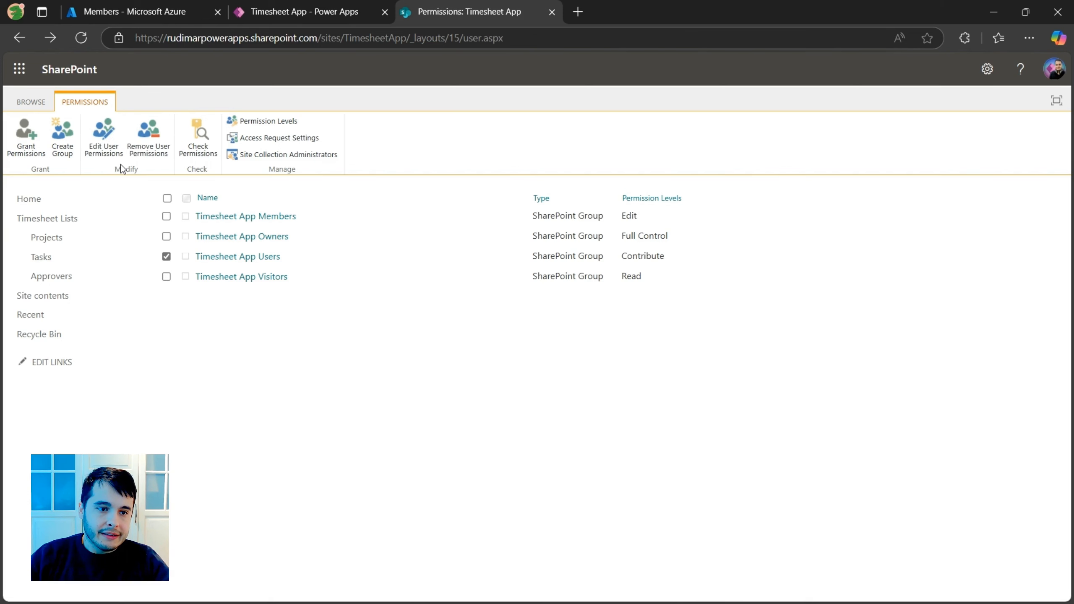
Replace the group's Contribute level with Contribute without links and confirm
left_click(103, 137)
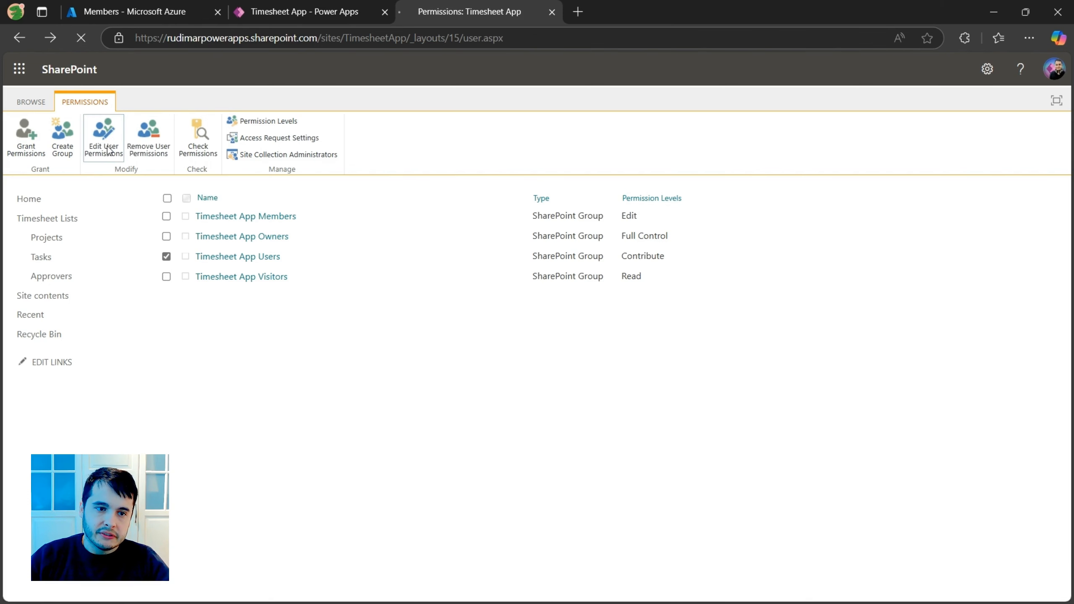
left_click(103, 134)
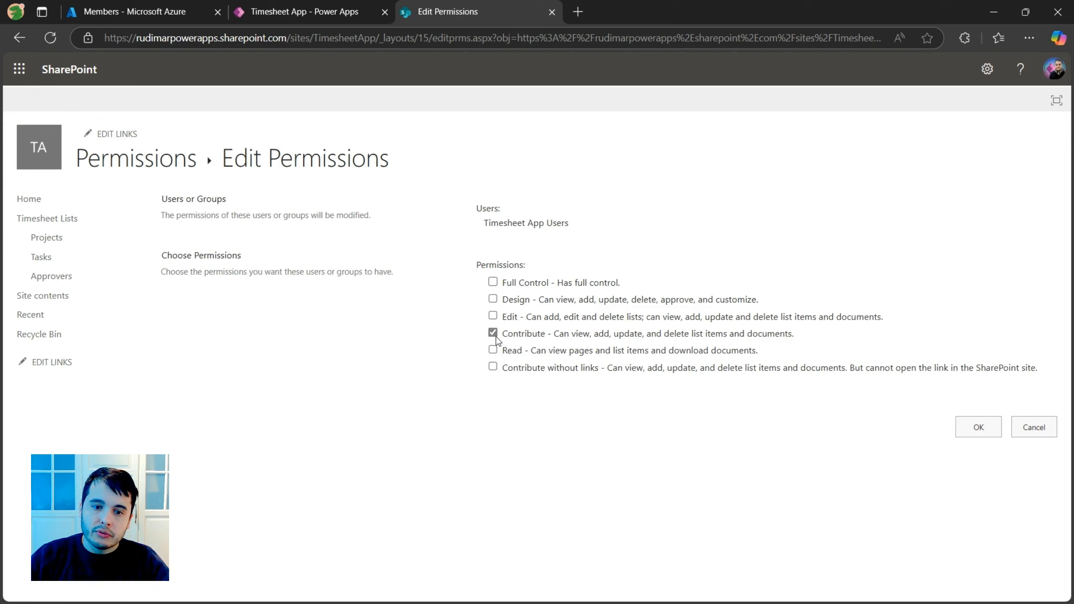
left_click(492, 367)
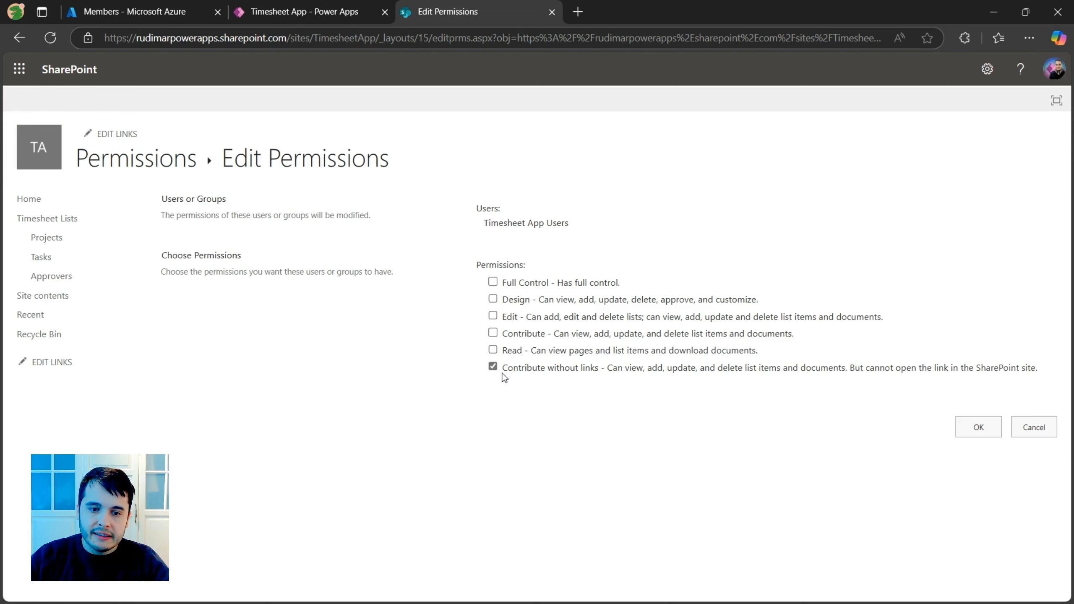
left_click(978, 428)
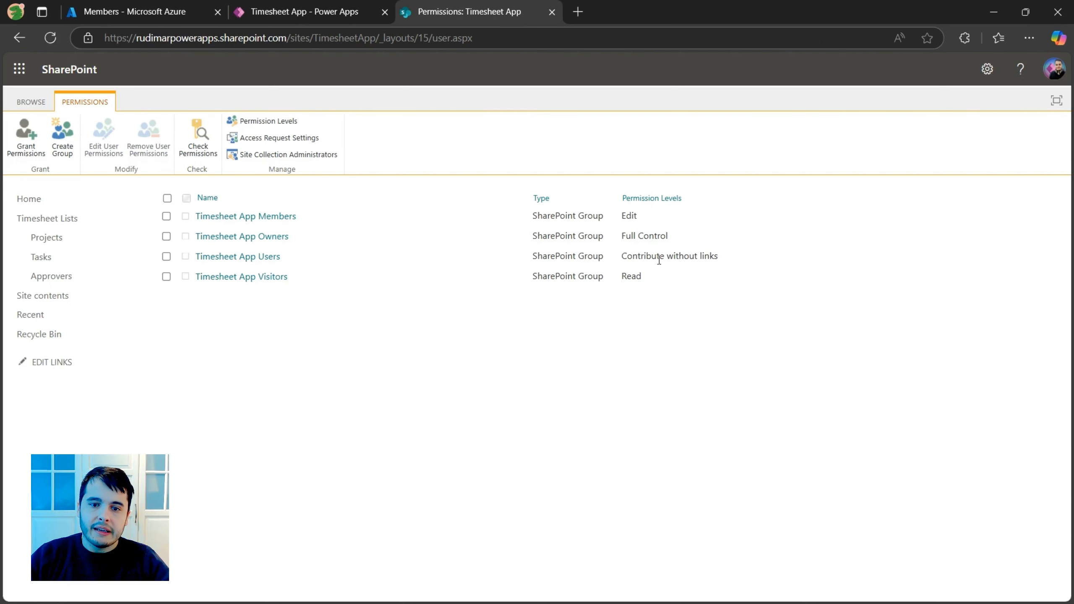
double_click(669, 256)
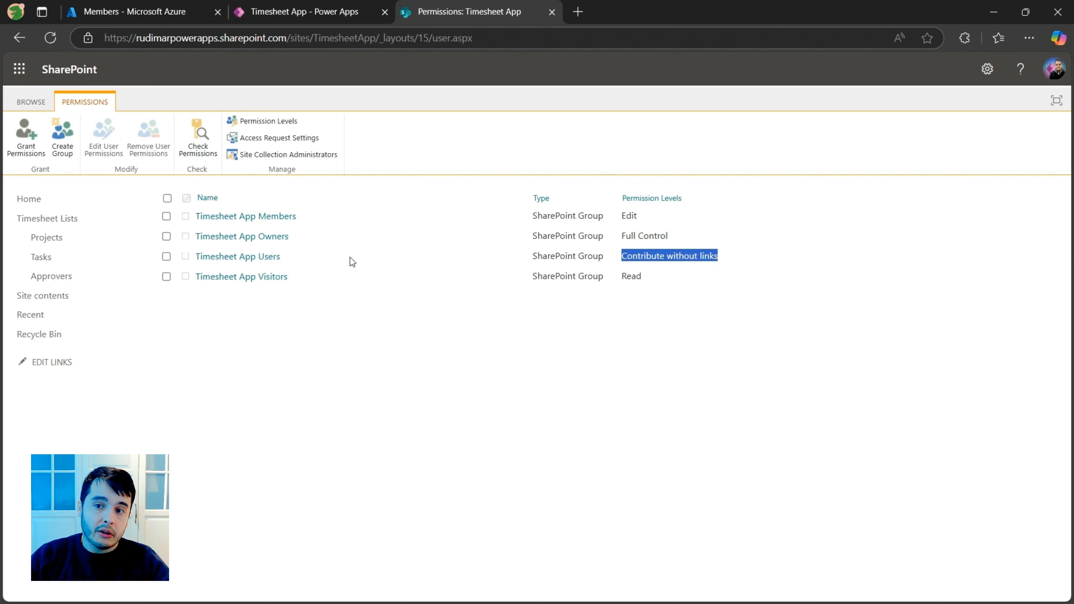
left_click(241, 236)
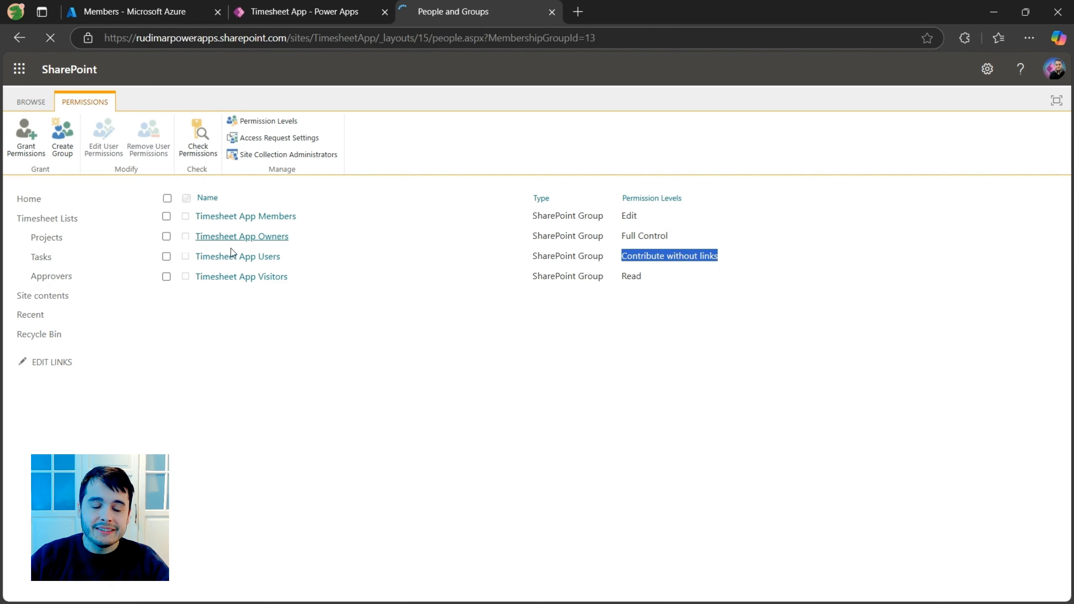
Refresh the Tasks list to get 'You need permission to access this list'
left_click(237, 257)
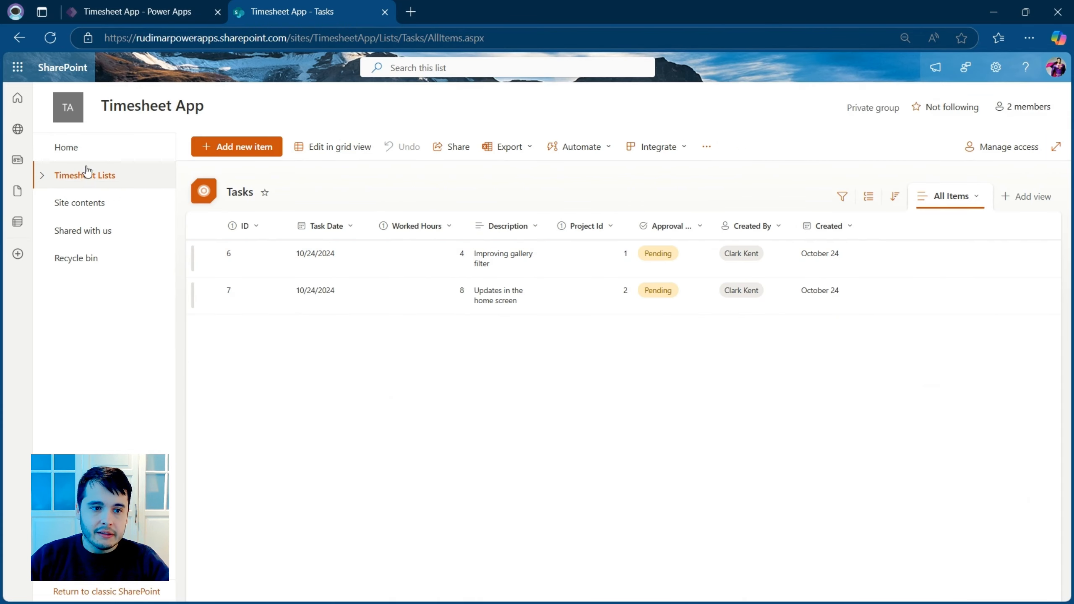
left_click(50, 37)
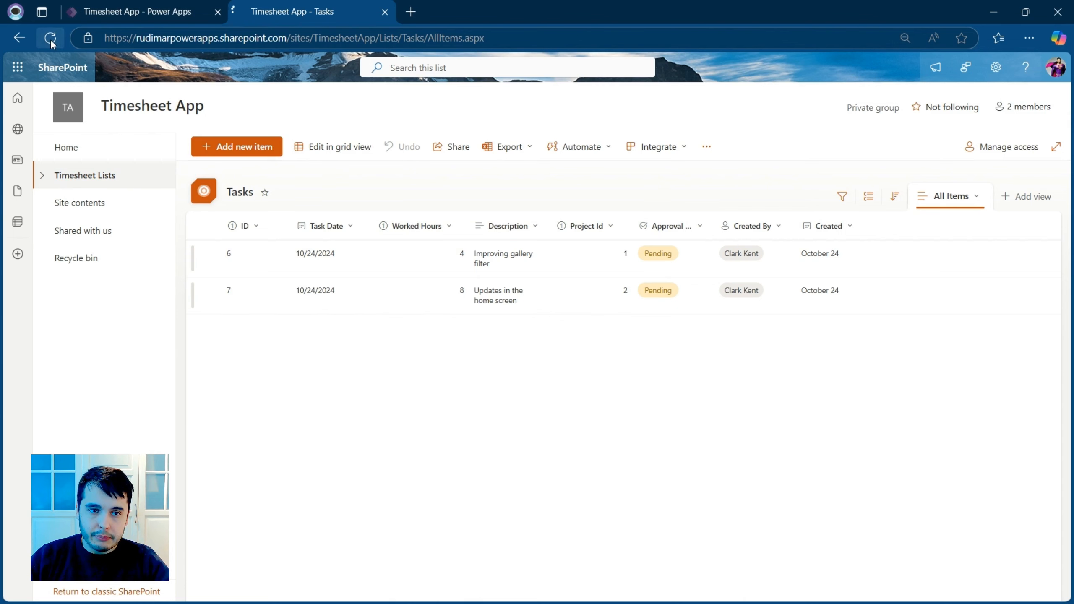
left_click(50, 38)
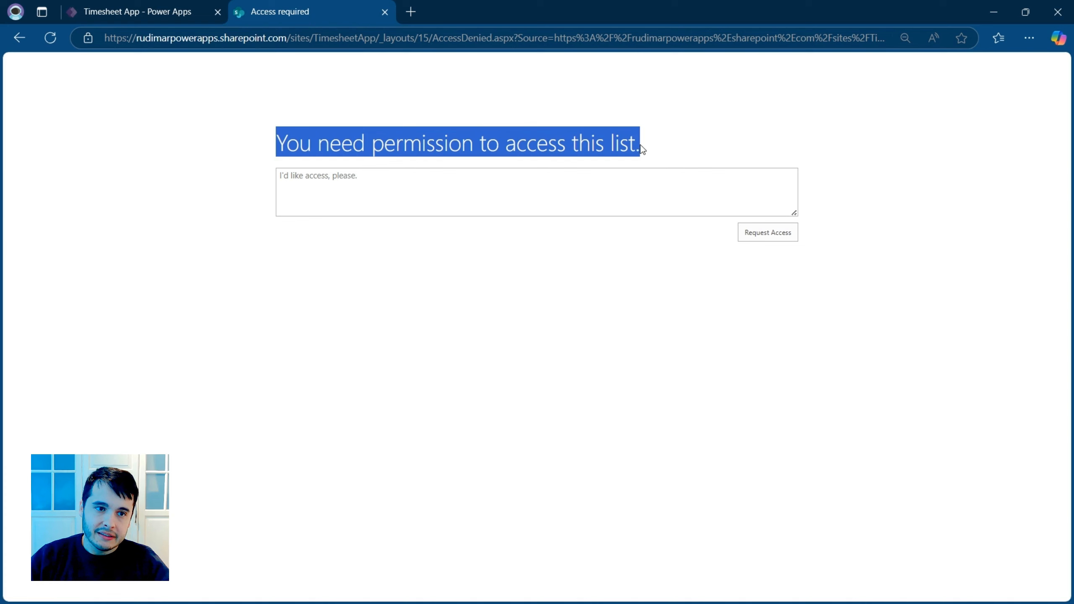
left_click(138, 12)
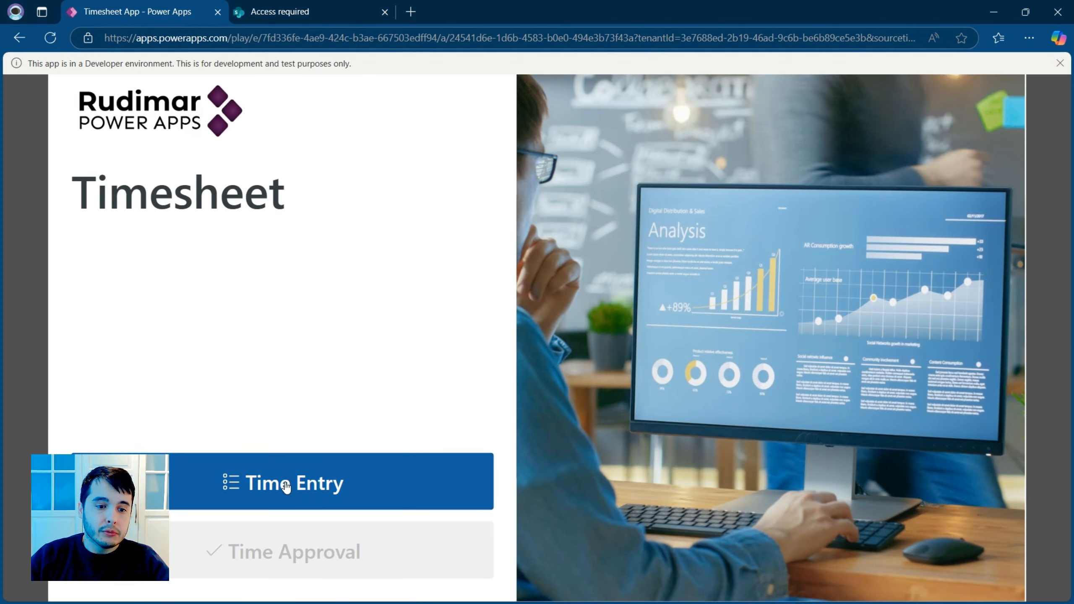
Open Time Entry in the app, showing both pending tasks totalling 12 hours
left_click(287, 485)
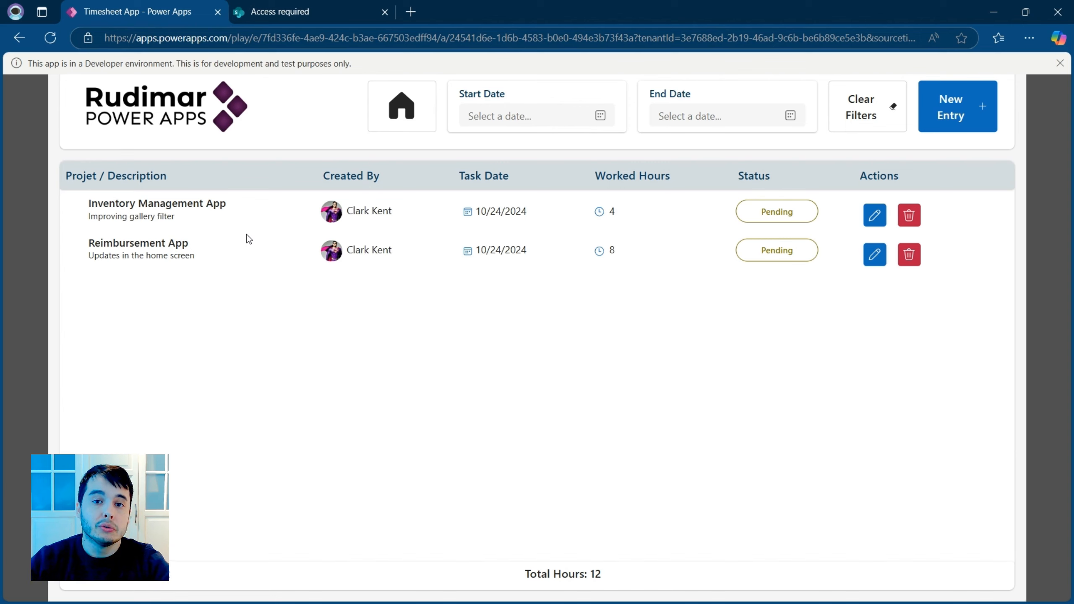
left_click(281, 12)
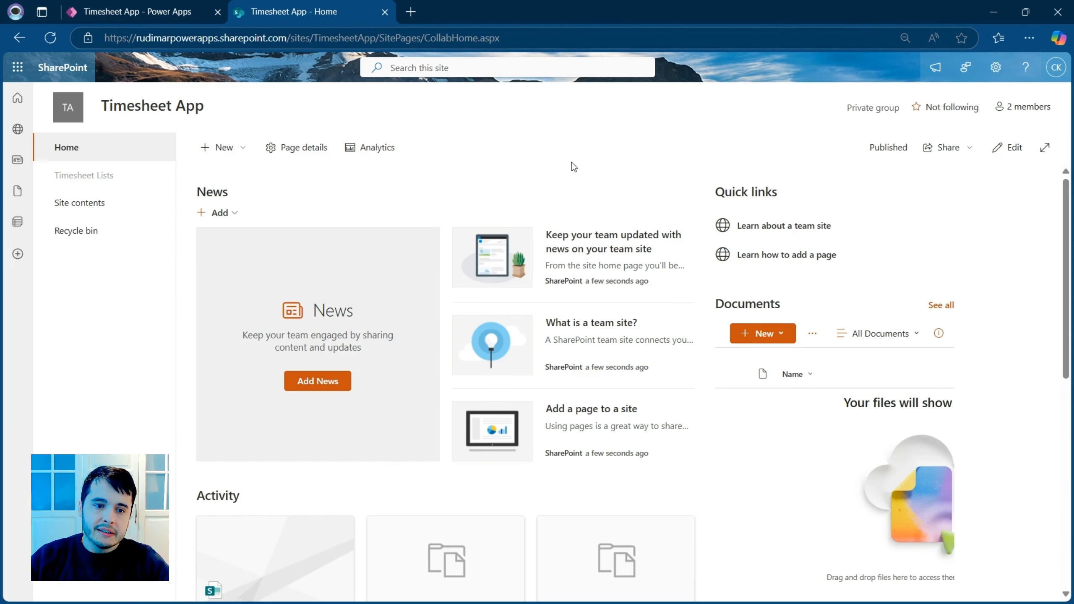
mouse_move(86, 190)
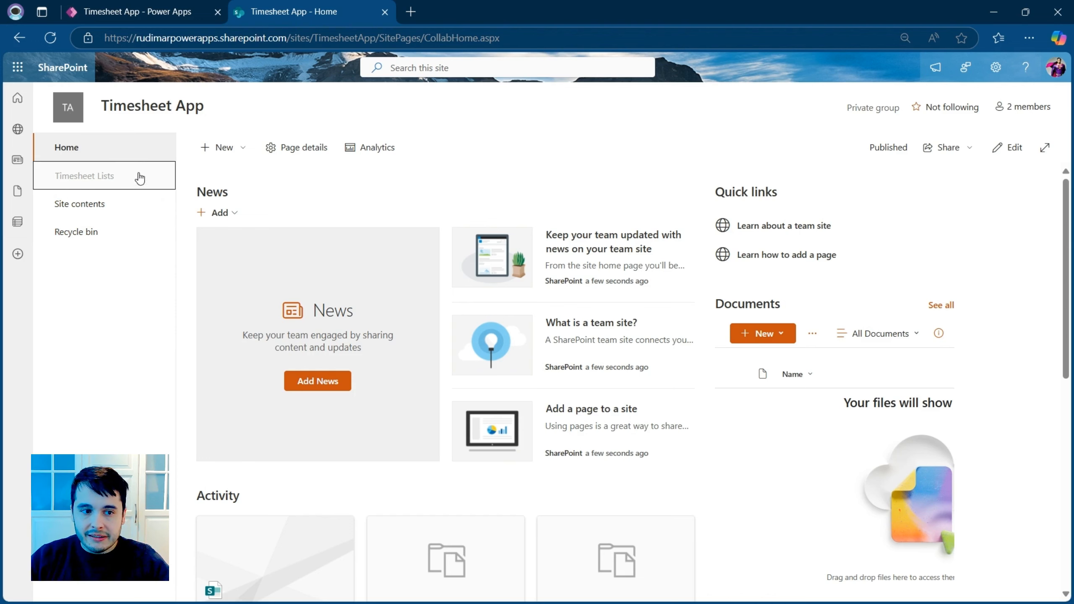
mouse_move(92, 183)
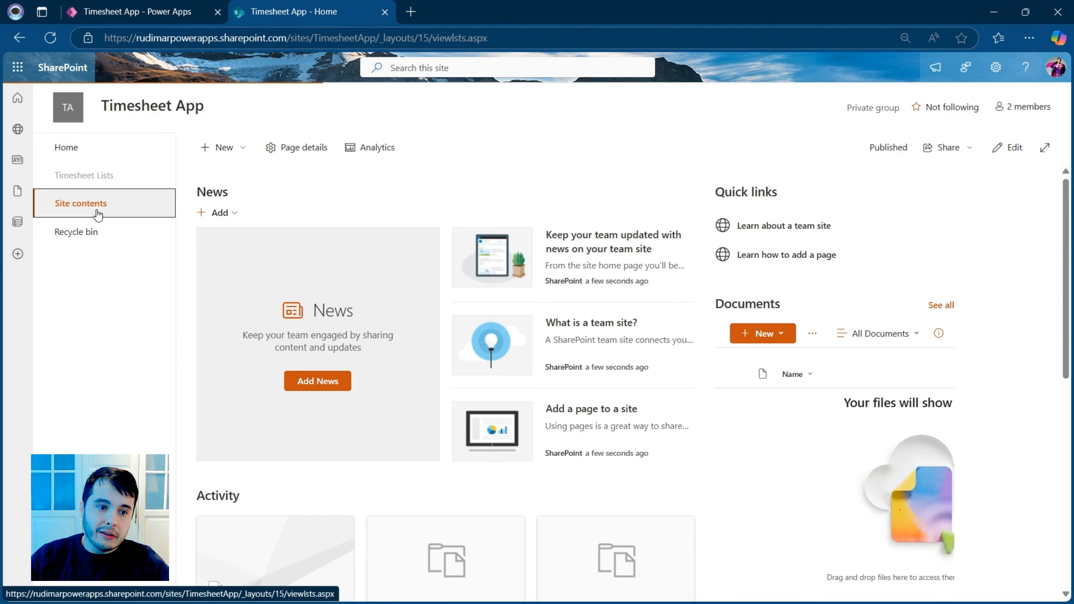
left_click(81, 203)
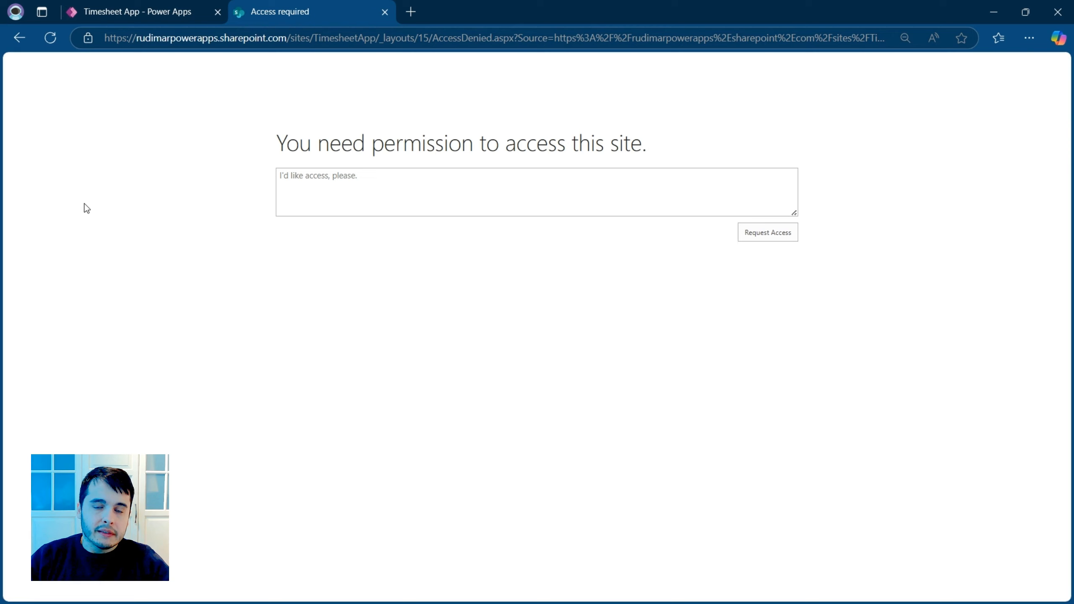
mouse_move(356, 235)
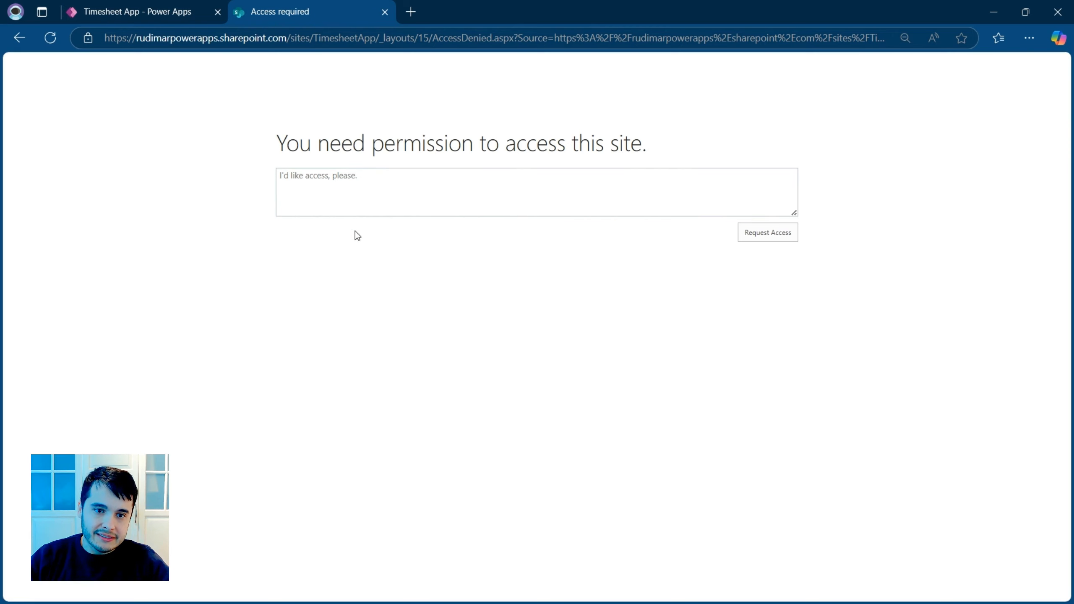
triple_click(436, 143)
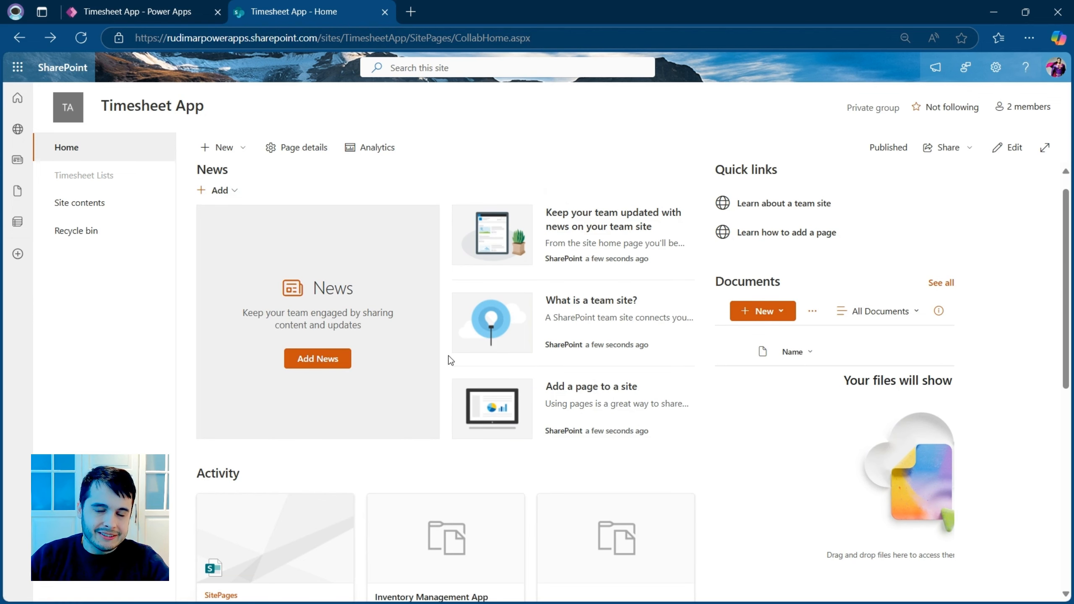
left_click(134, 12)
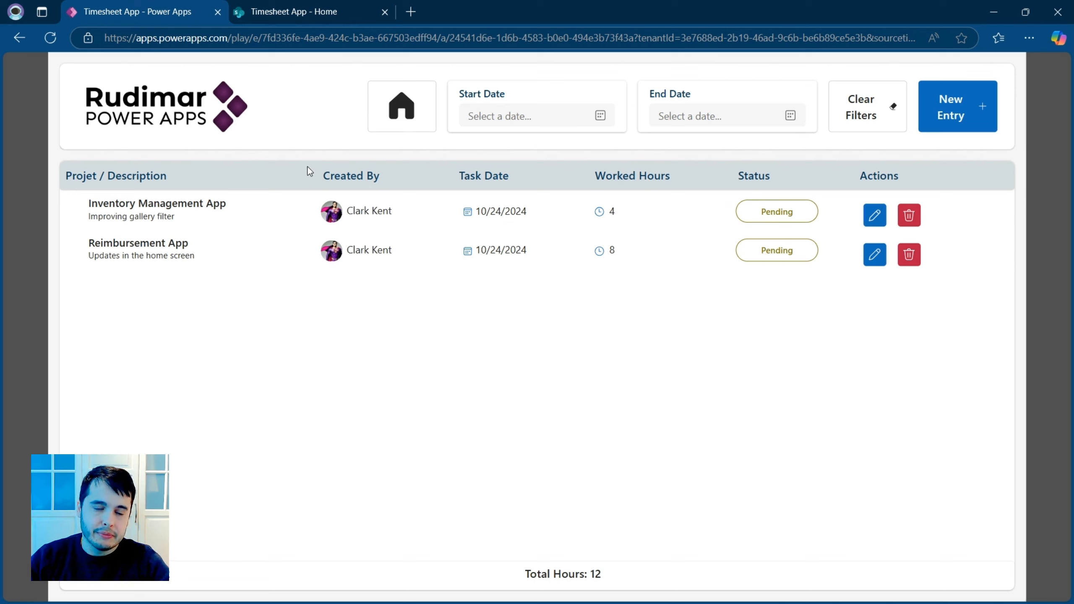
left_click(314, 12)
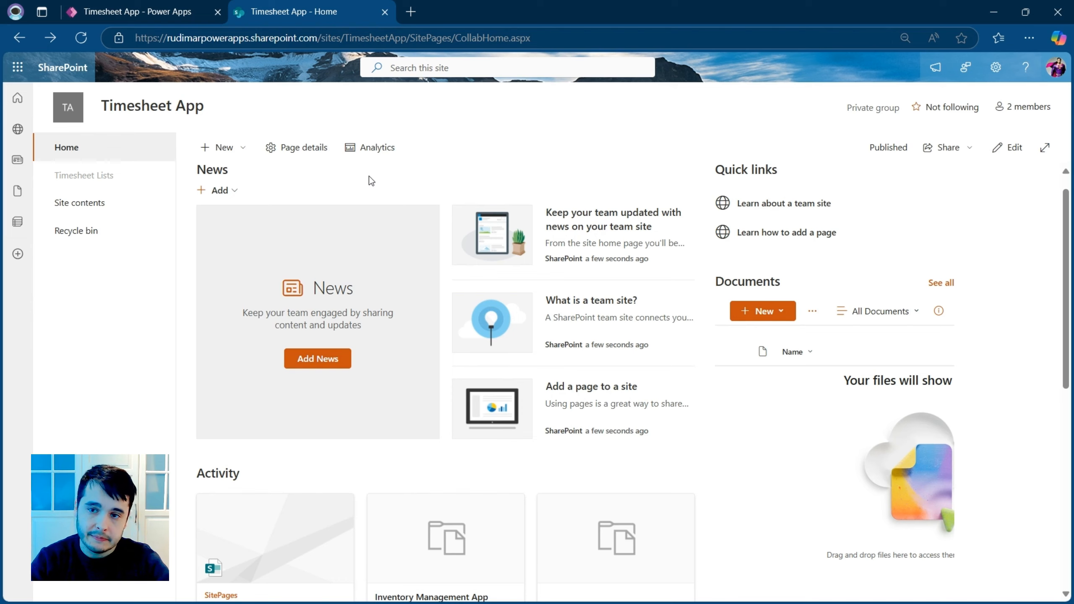
mouse_move(580, 164)
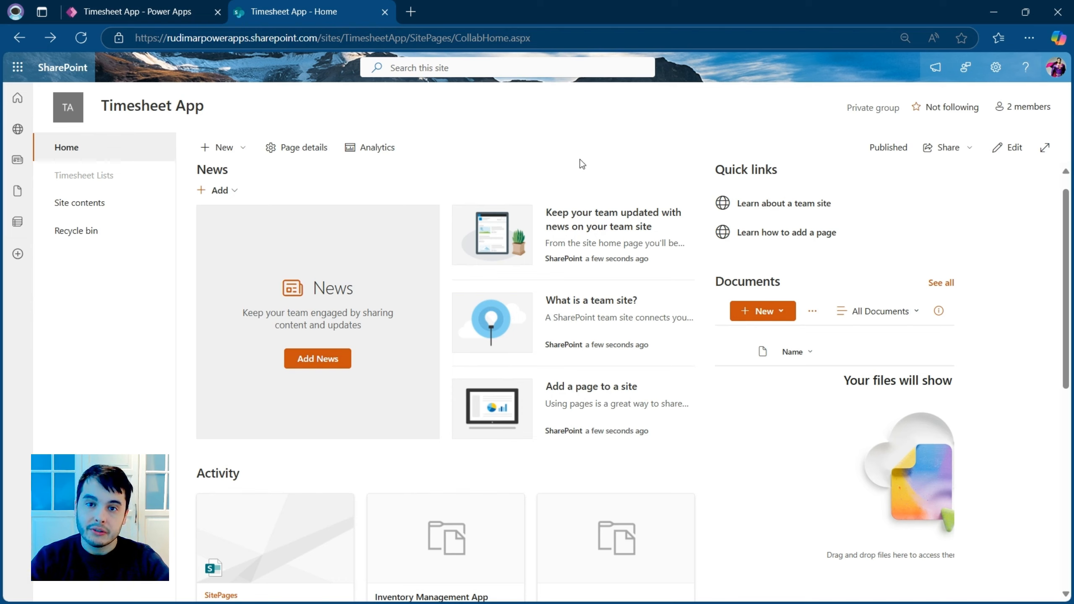